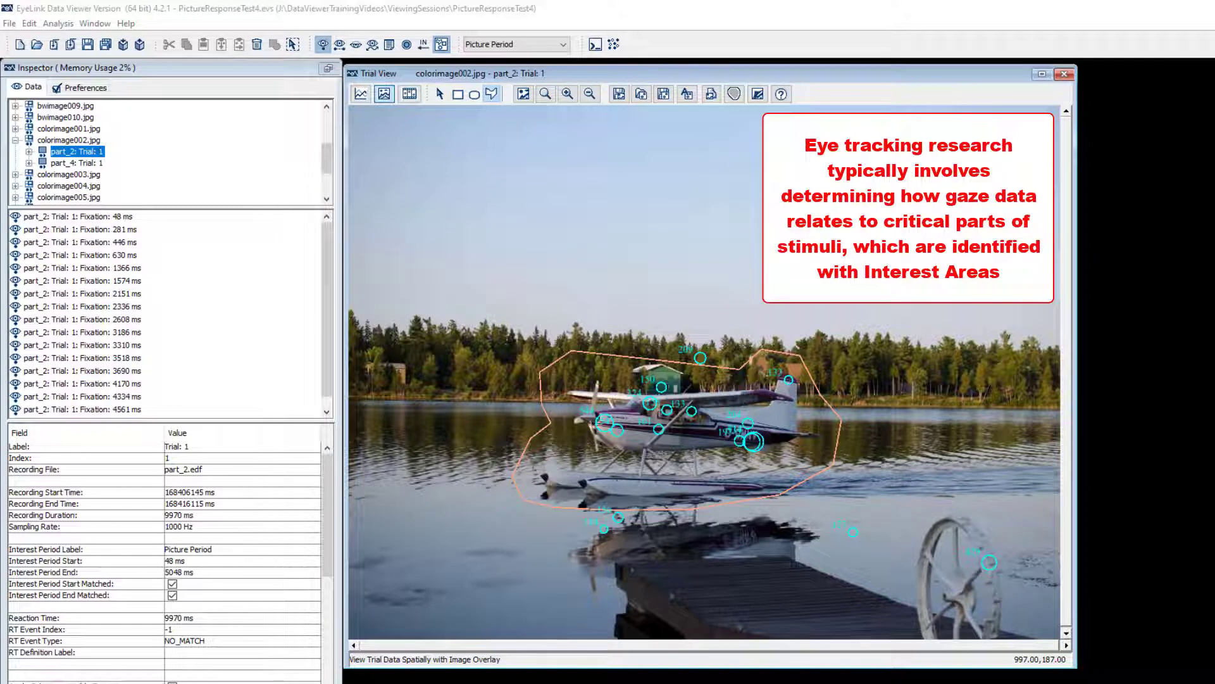
Step: Show FIXATION_TARGET's Interest Area Regions list offering the TARGET and NON_TARGET areas
{"action": "left_click_drag", "start_coordinate": [504, 325], "coordinate": [868, 543]}
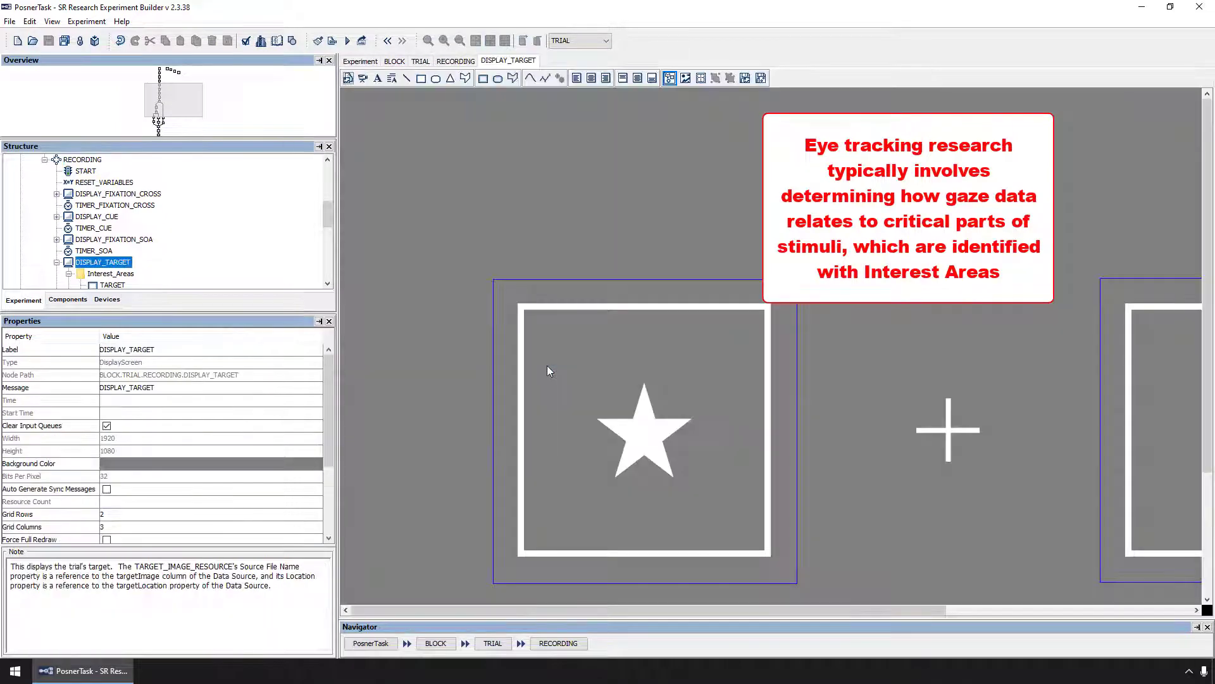
{"action": "left_click", "coordinate": [113, 285]}
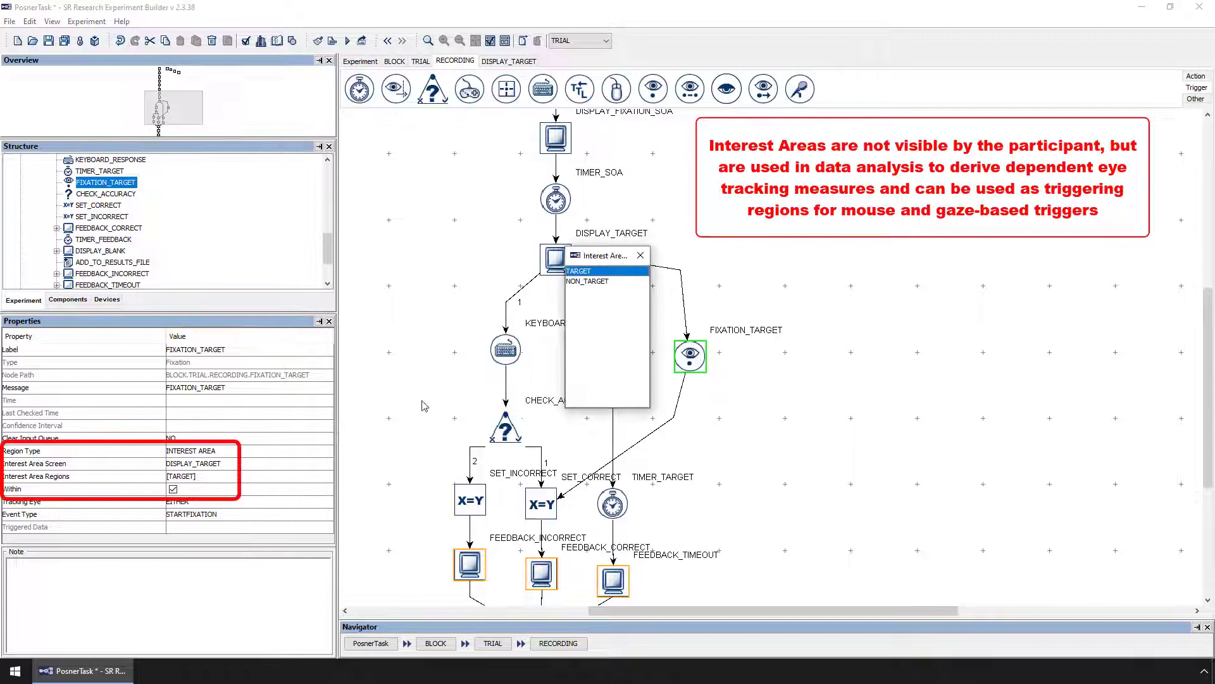
{"action": "left_click", "coordinate": [587, 281]}
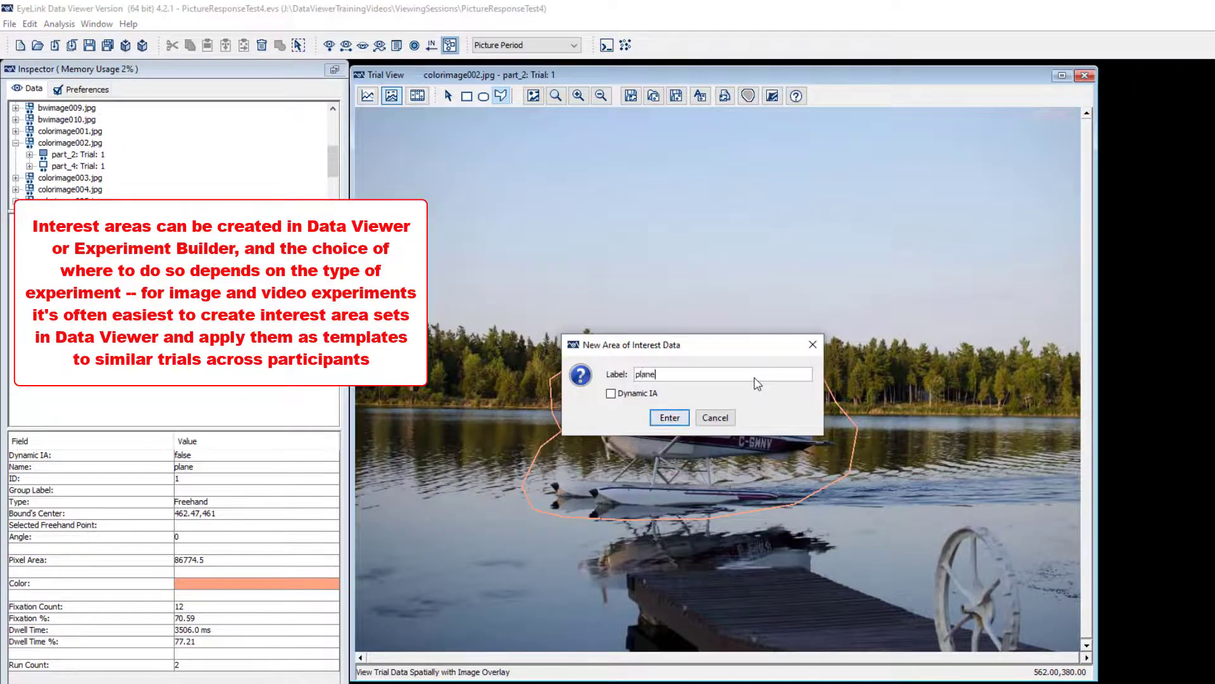
Step: Confirm the label 'plane' for the new freehand interest area around the seaplane
{"action": "left_click", "coordinate": [668, 417]}
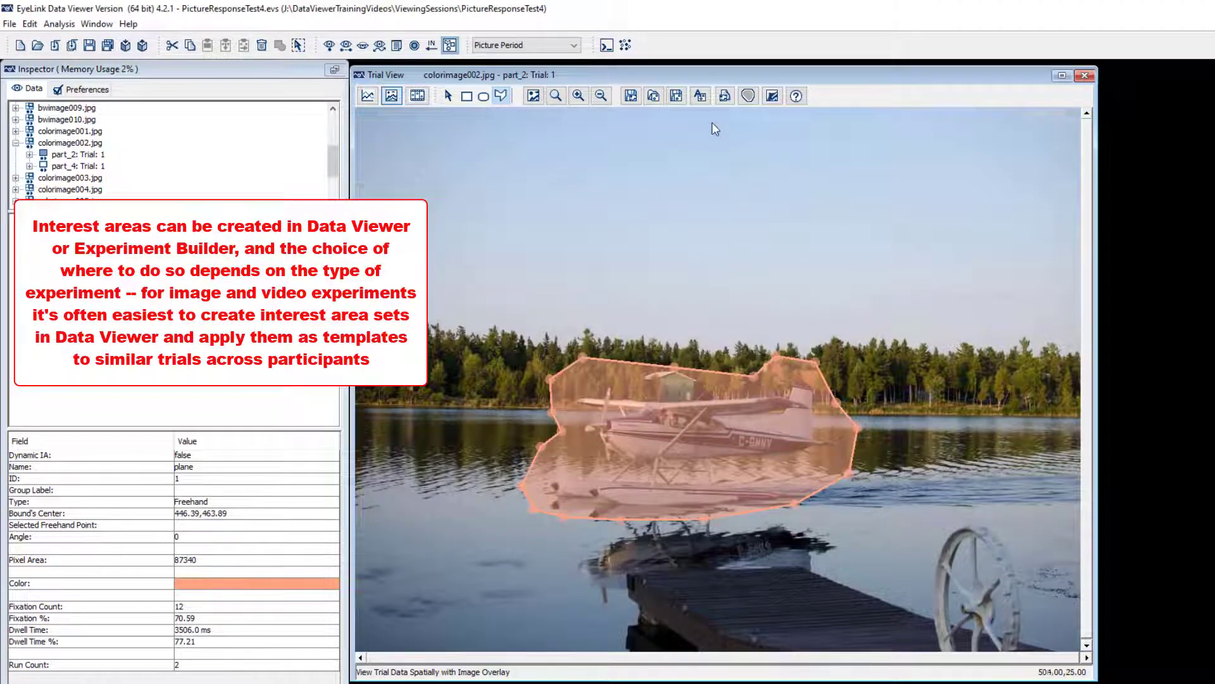
Step: Save the plane area as colorimage002.ias, add it to the template list and view the image's default set
{"action": "left_click", "coordinate": [676, 95]}
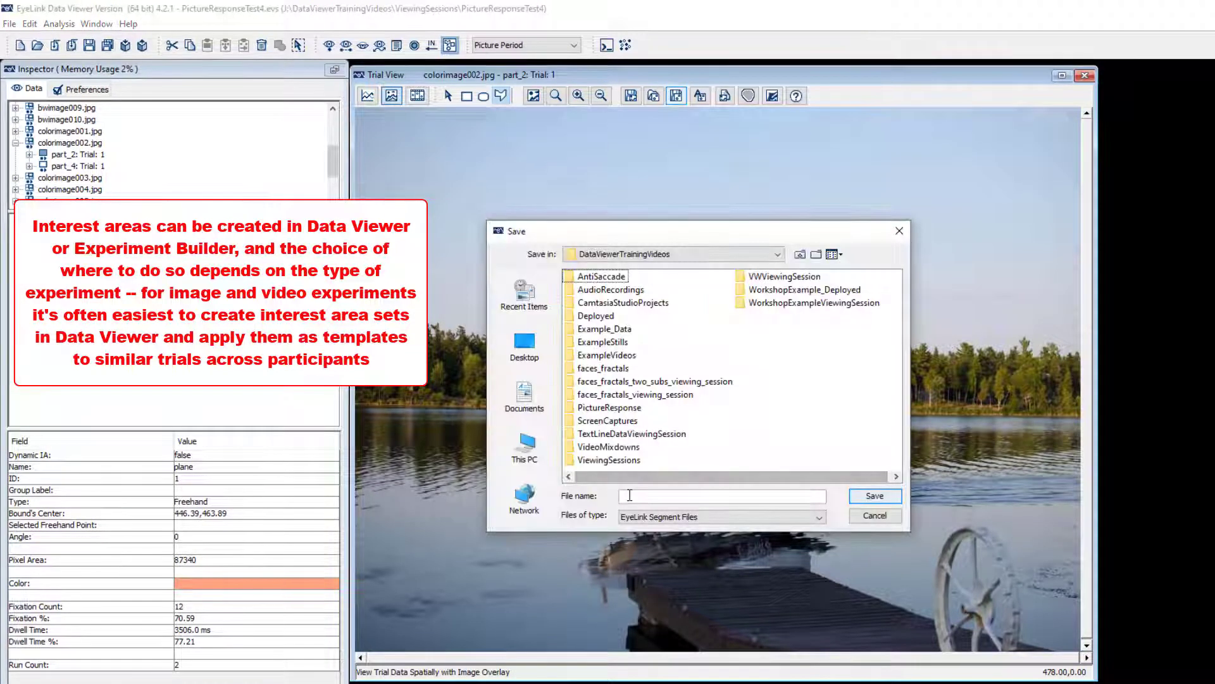
{"action": "type", "text": "d"}
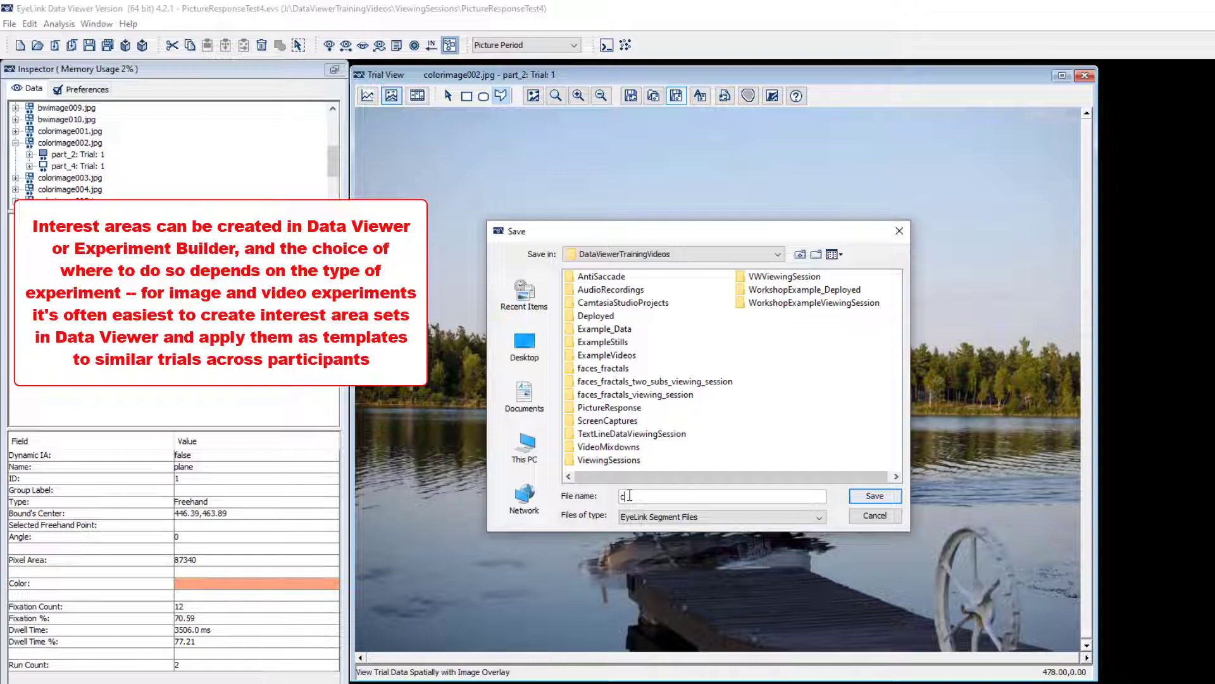
{"action": "type", "text": "colorimage"}
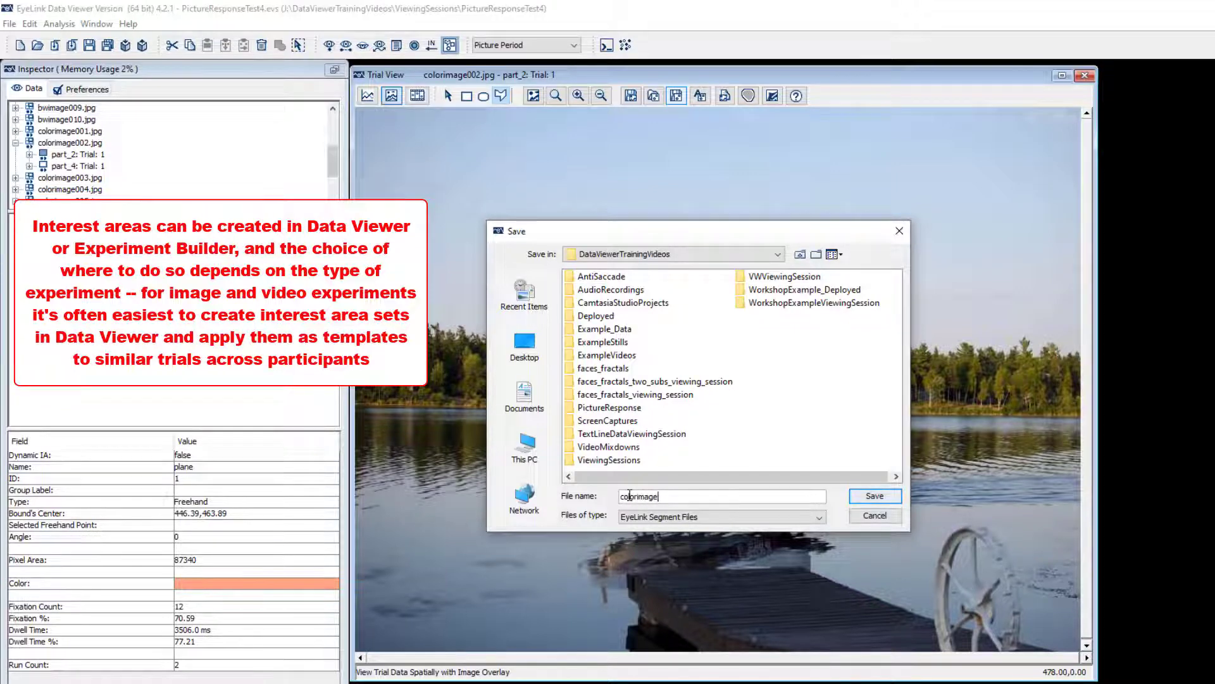
{"action": "left_click", "coordinate": [875, 496]}
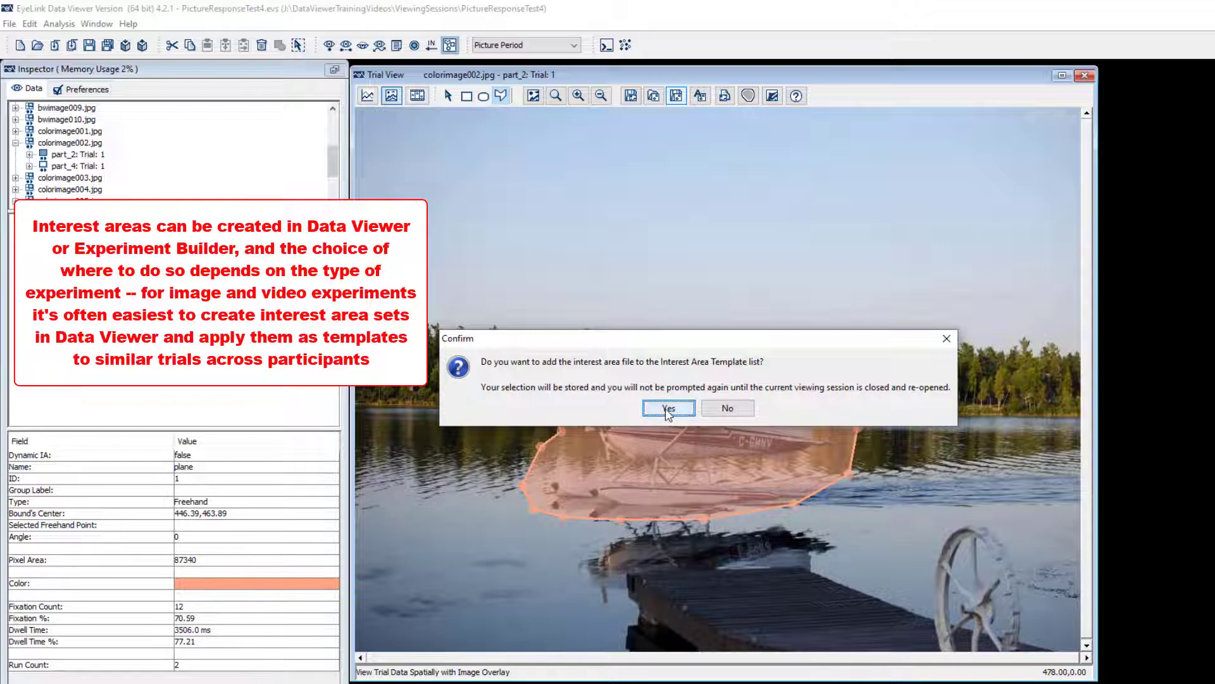
{"action": "left_click", "coordinate": [668, 408]}
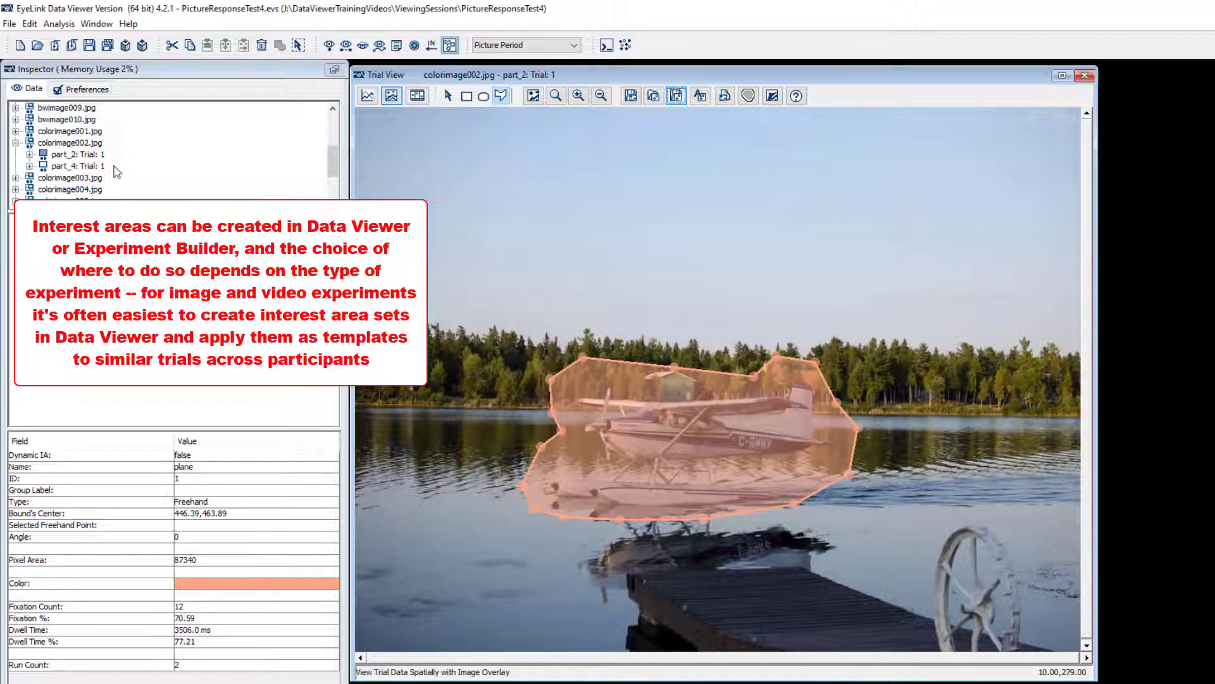
{"action": "left_click", "coordinate": [71, 142]}
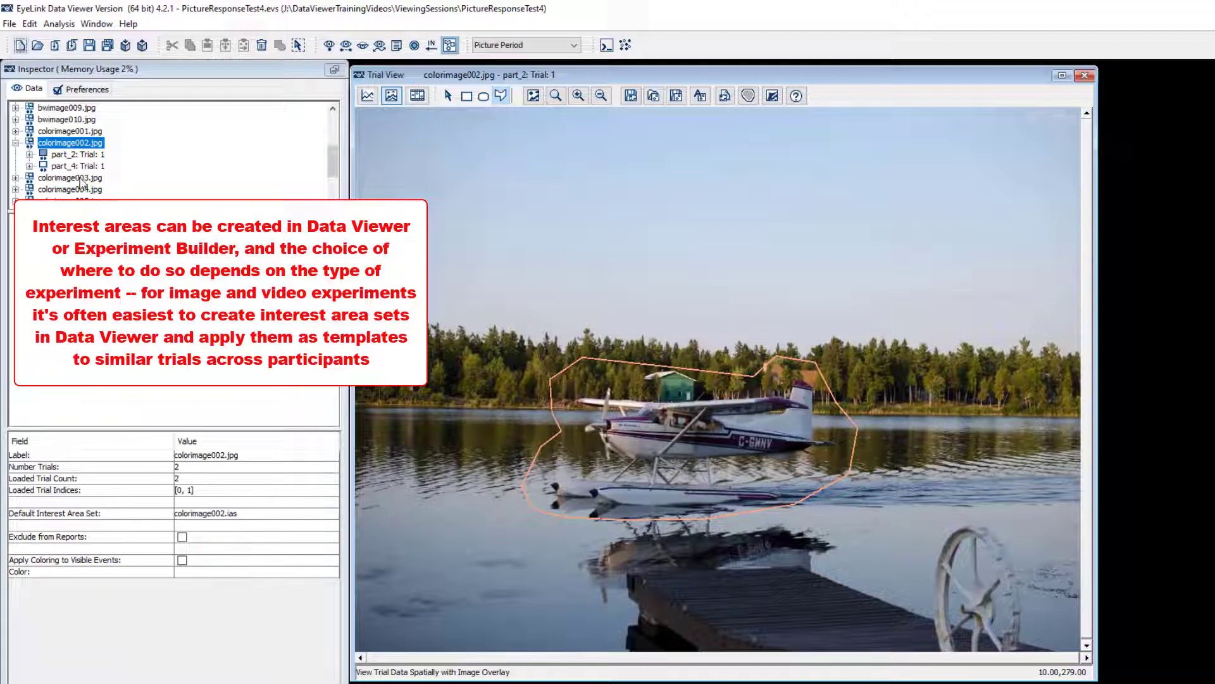
Step: Check TARGET and NON_TARGET locations reference TRIAL_DataSource targetLocation and nonTargetLocation columns
{"action": "left_click", "coordinate": [76, 153]}
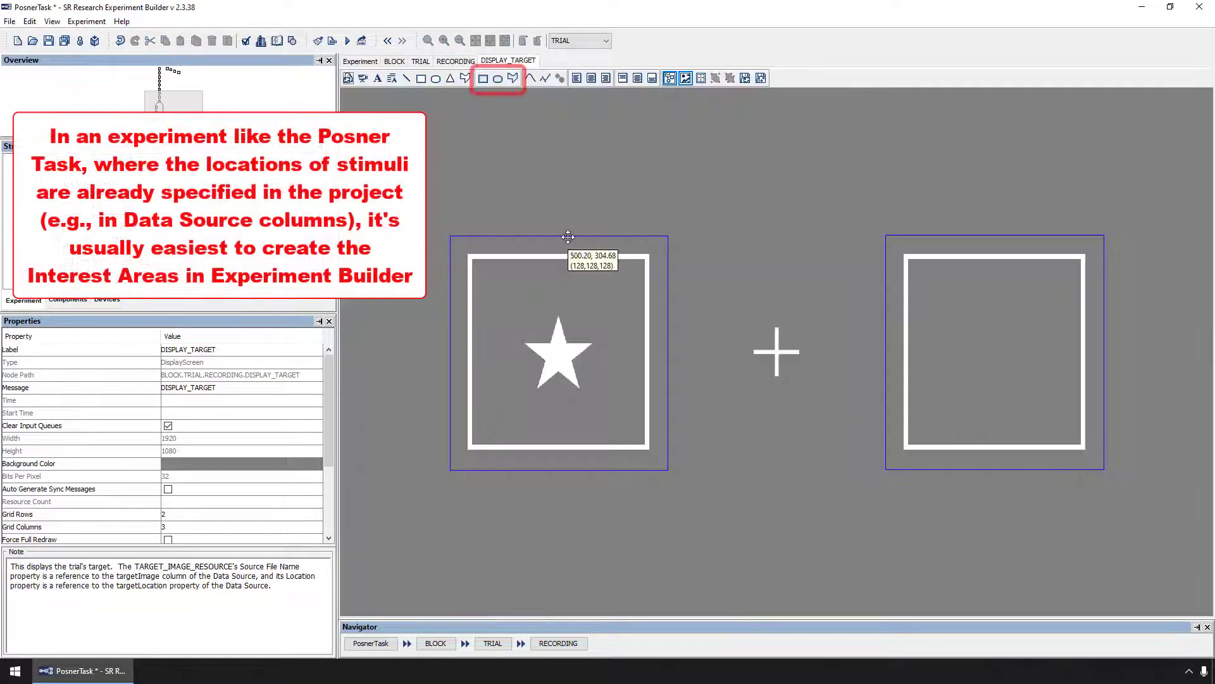
{"action": "left_click", "coordinate": [482, 77]}
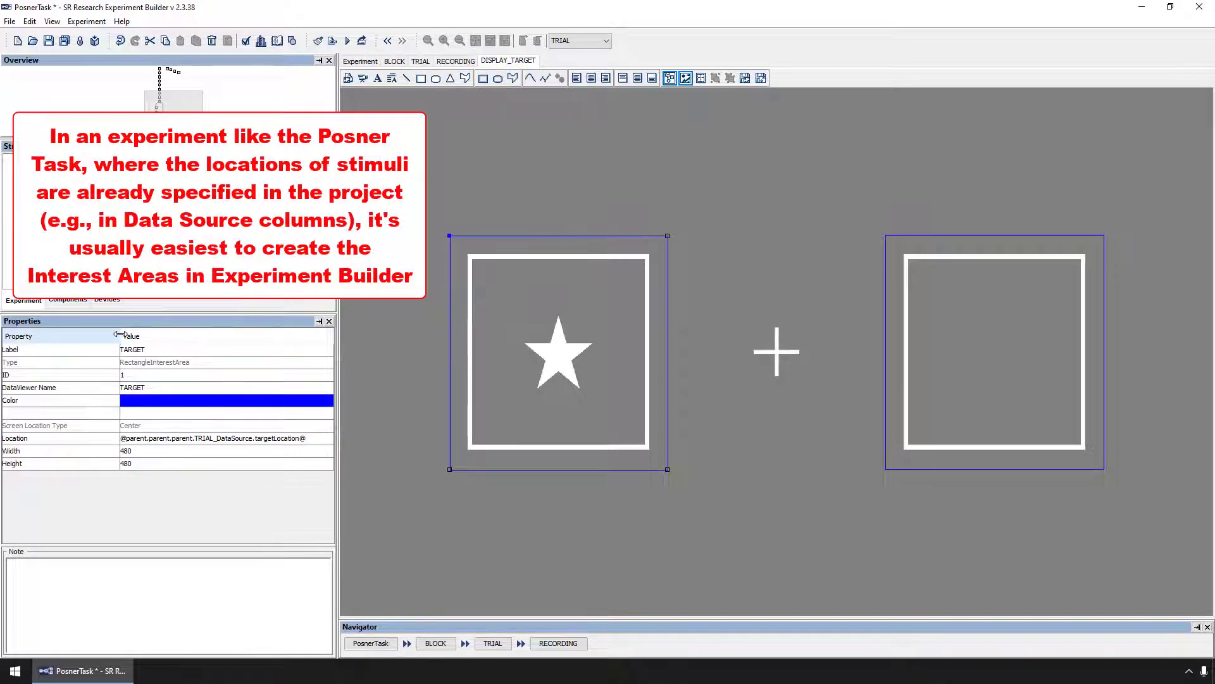
{"action": "left_click", "coordinate": [604, 41]}
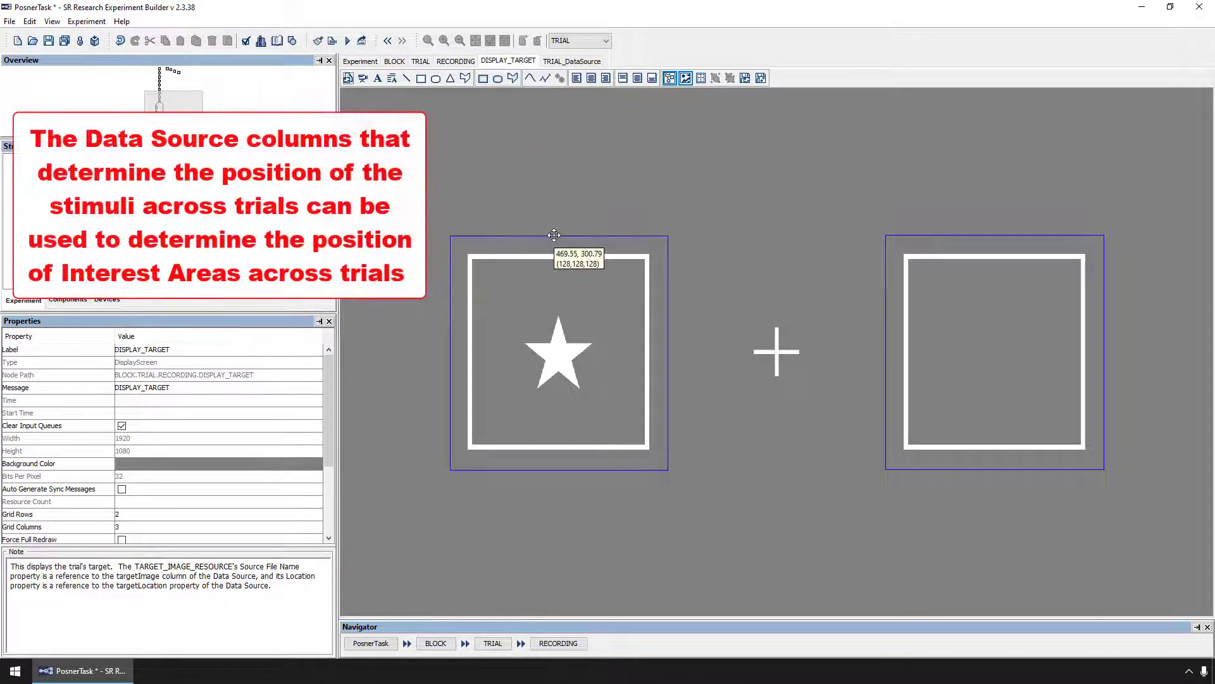
{"action": "left_click", "coordinate": [558, 238]}
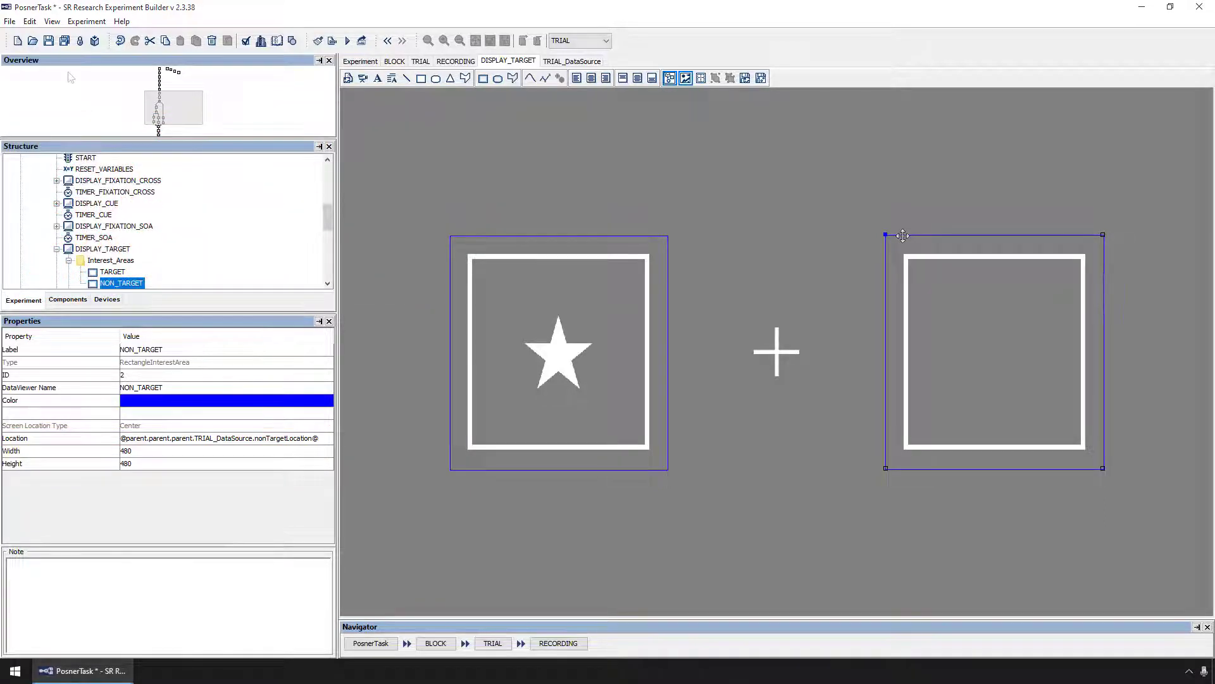
{"action": "left_click", "coordinate": [9, 22]}
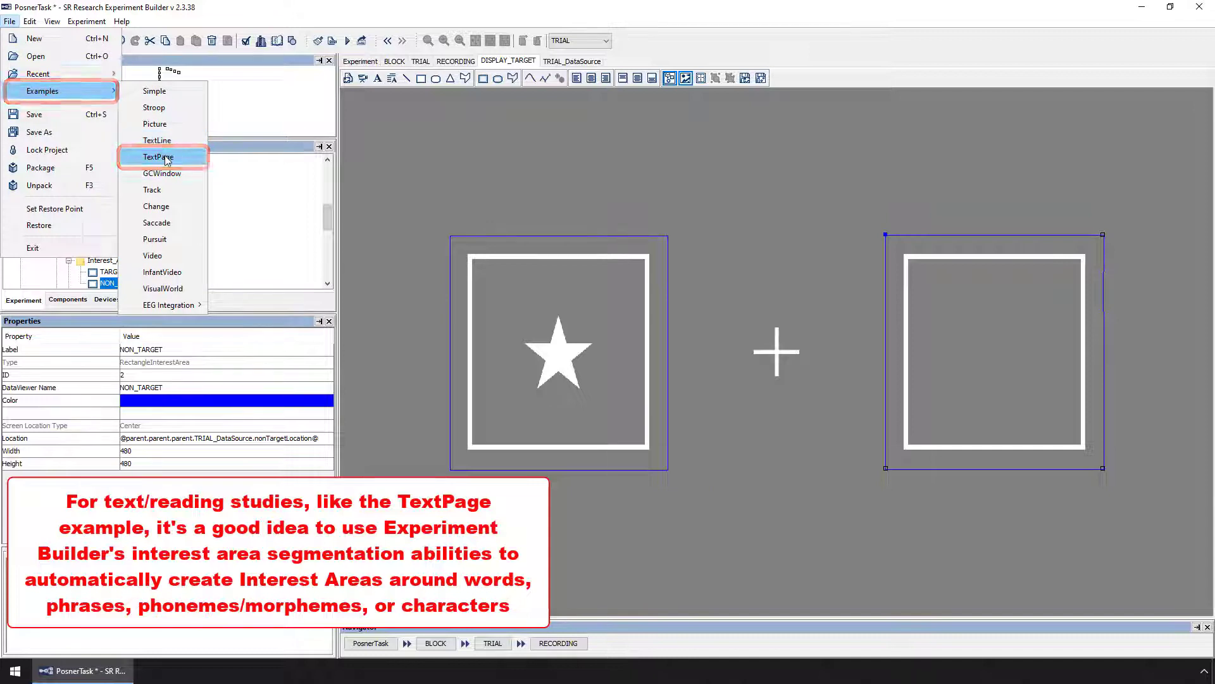
Step: Open the TextPage example after saving the Posner task, drilling through BLOCK, TRIAL and RECORDING to its display screen
{"action": "left_click", "coordinate": [156, 157]}
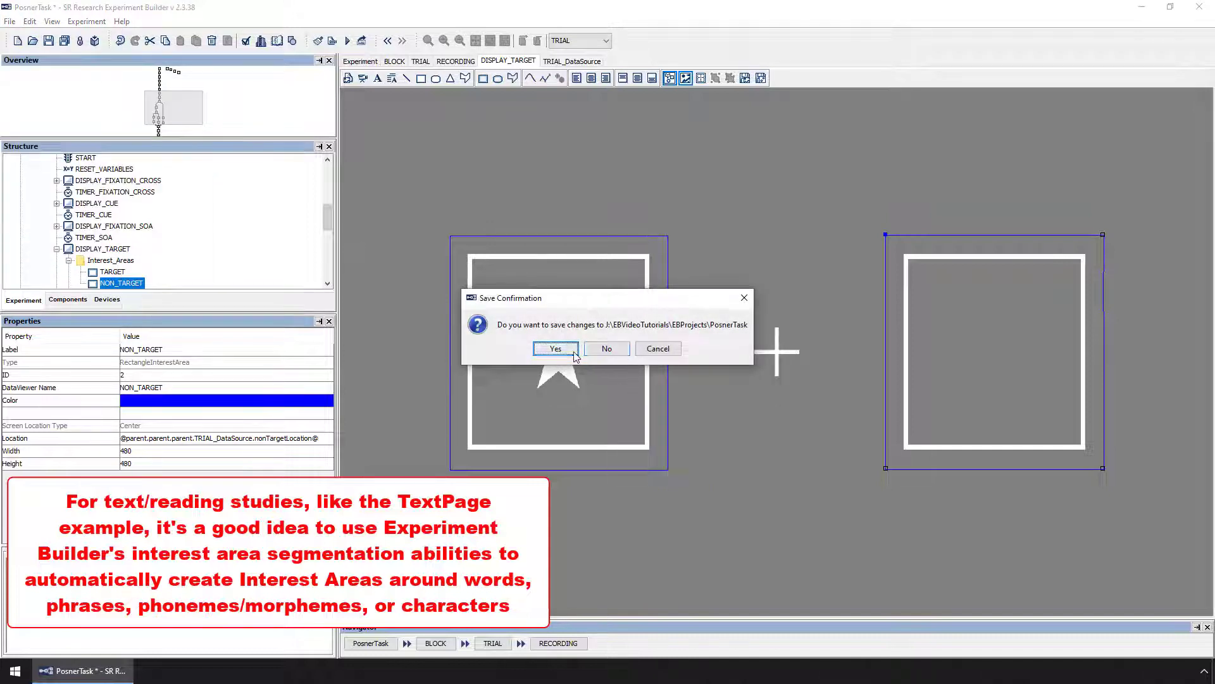
{"action": "left_click", "coordinate": [555, 348]}
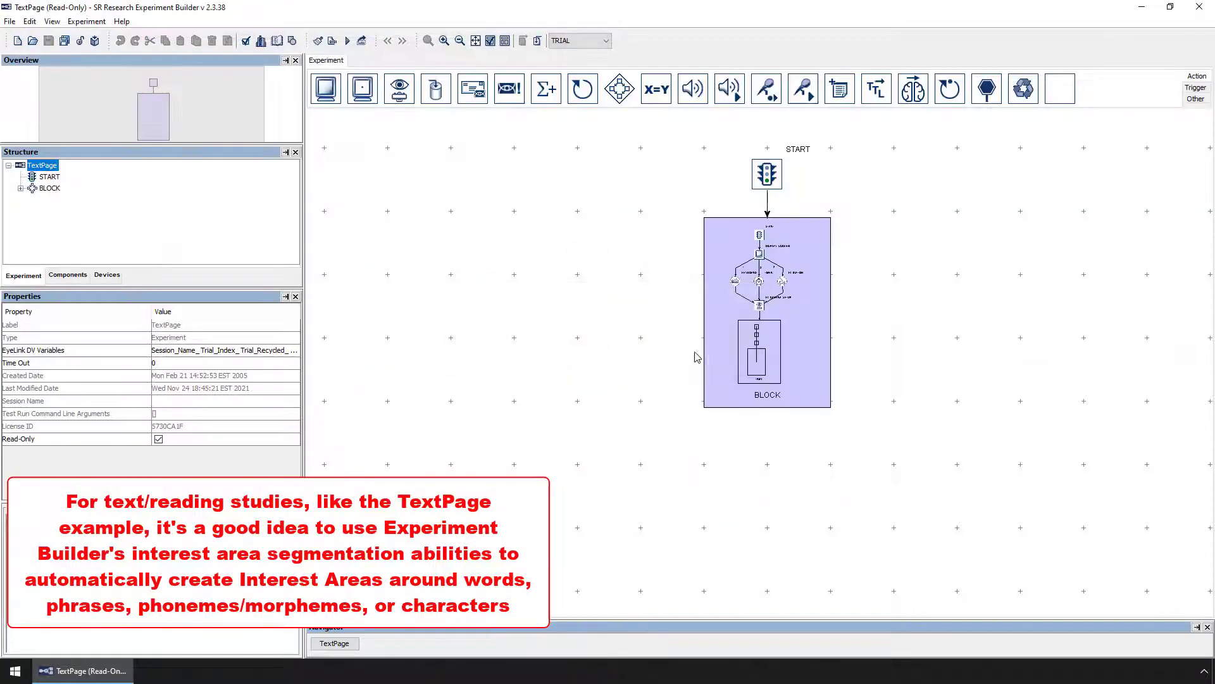
{"action": "double_click", "coordinate": [50, 187]}
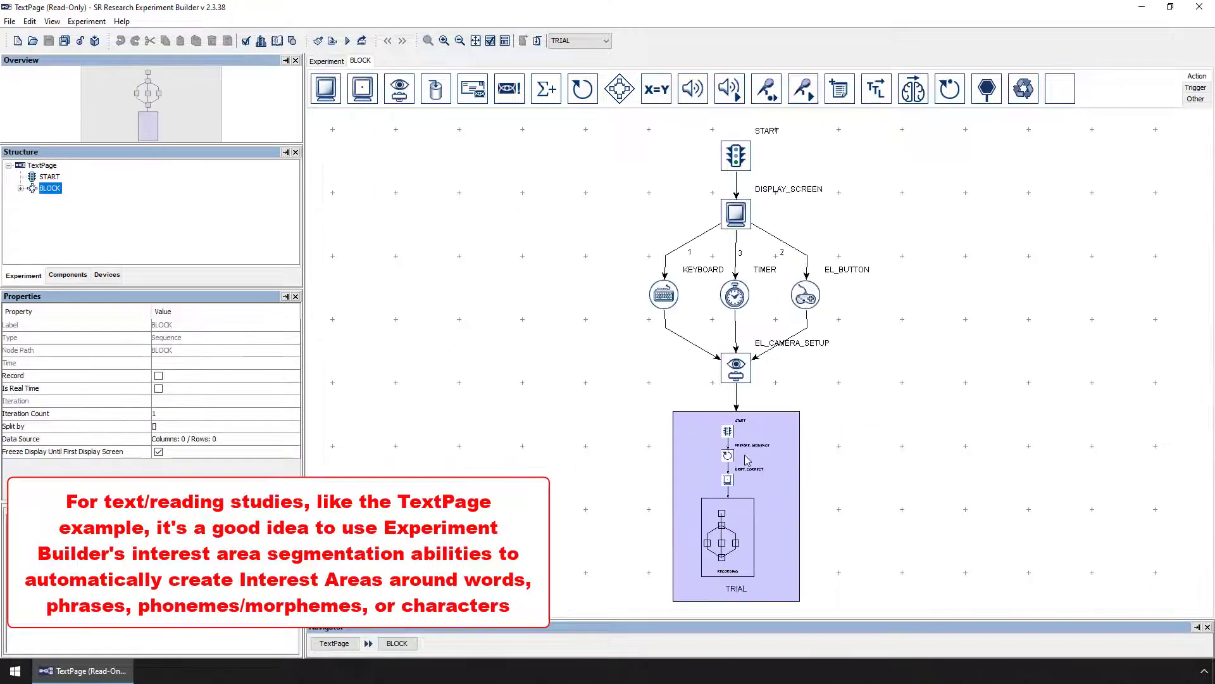
{"action": "double_click", "coordinate": [734, 504]}
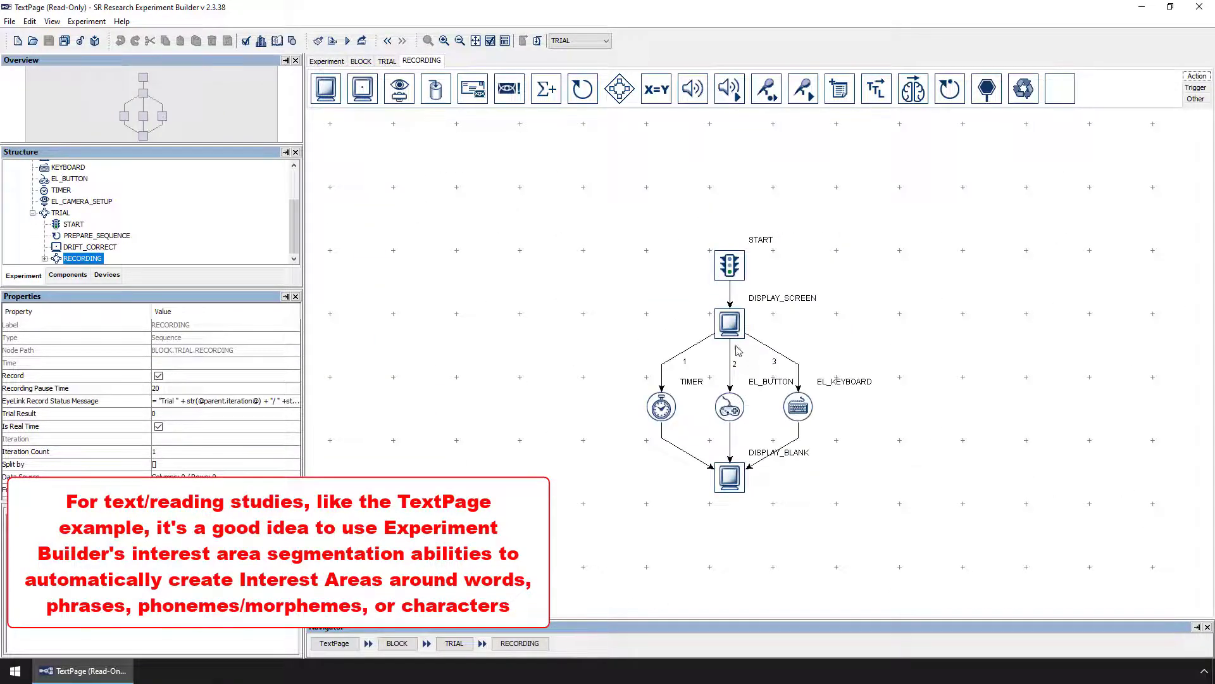
{"action": "double_click", "coordinate": [728, 323]}
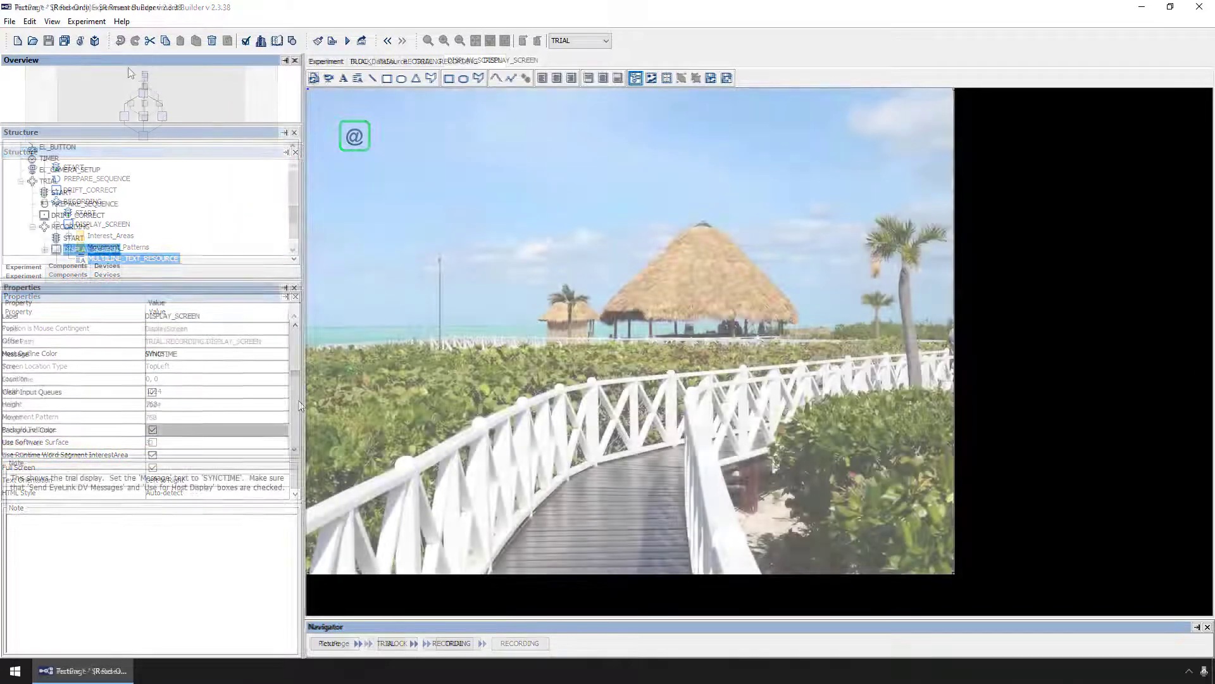
Step: Add colorimage002.ias from DataViewerTrainingVideos to the Library Manager's Interest Area Set tab
{"action": "left_click", "coordinate": [29, 22]}
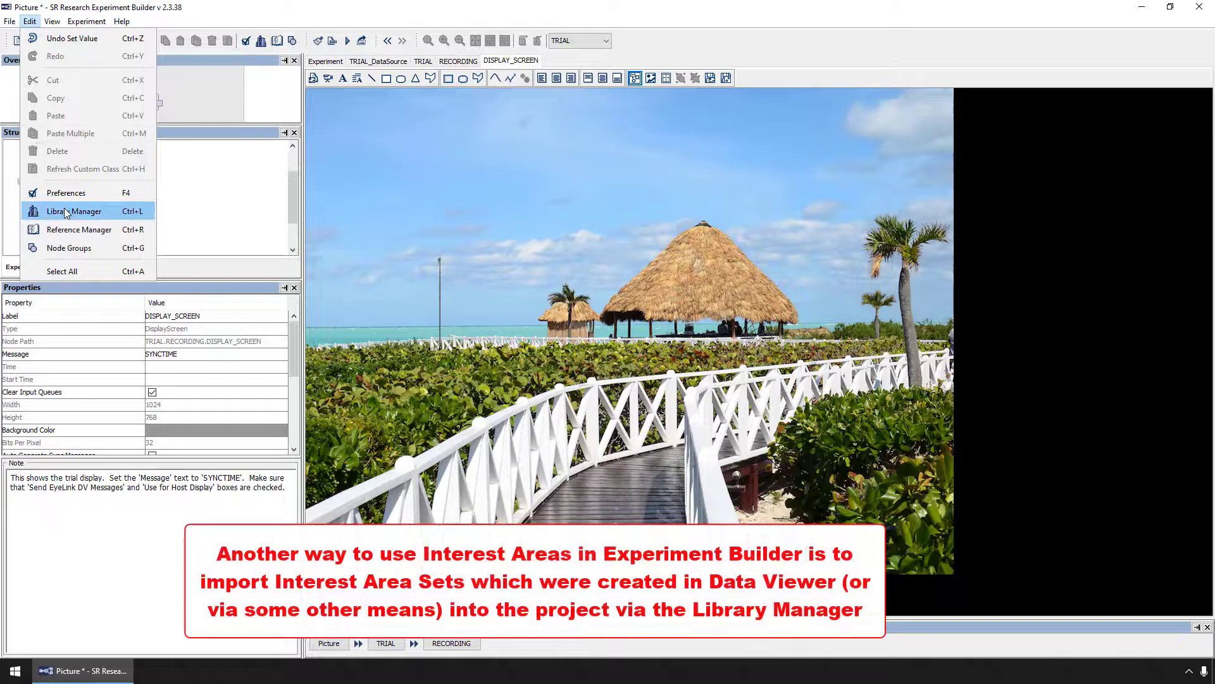
{"action": "left_click", "coordinate": [73, 211]}
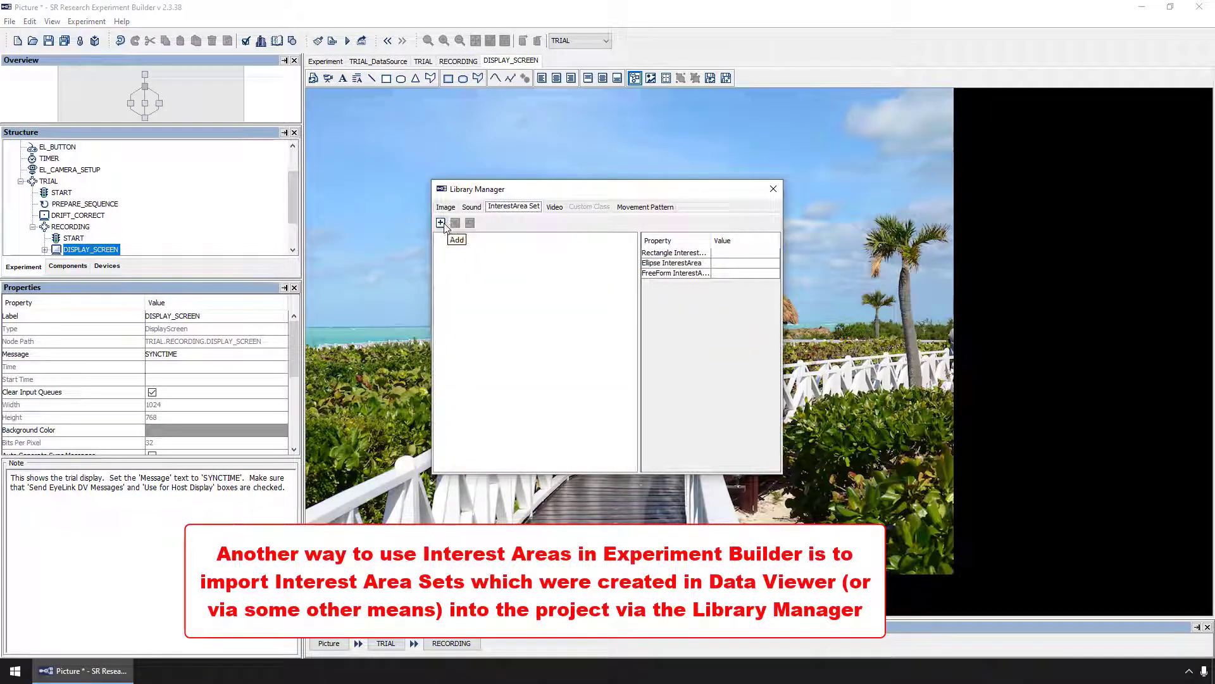
{"action": "left_click", "coordinate": [441, 223]}
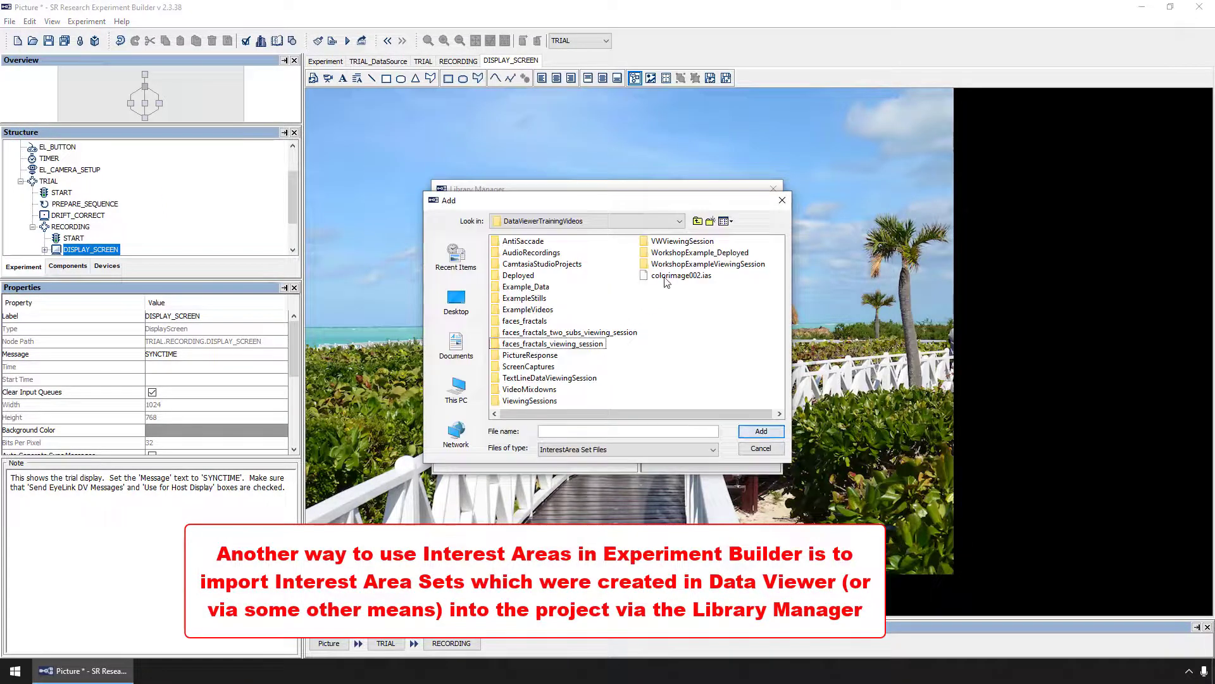
{"action": "left_click", "coordinate": [760, 431]}
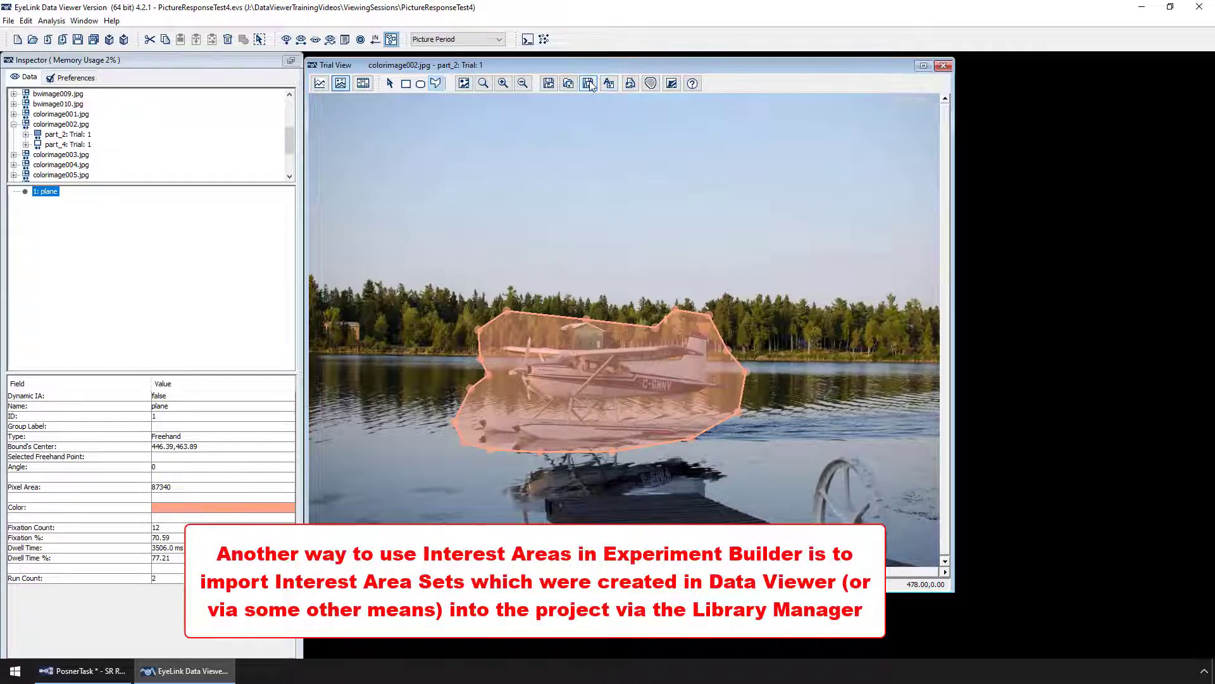
{"action": "mouse_move", "coordinate": [589, 84]}
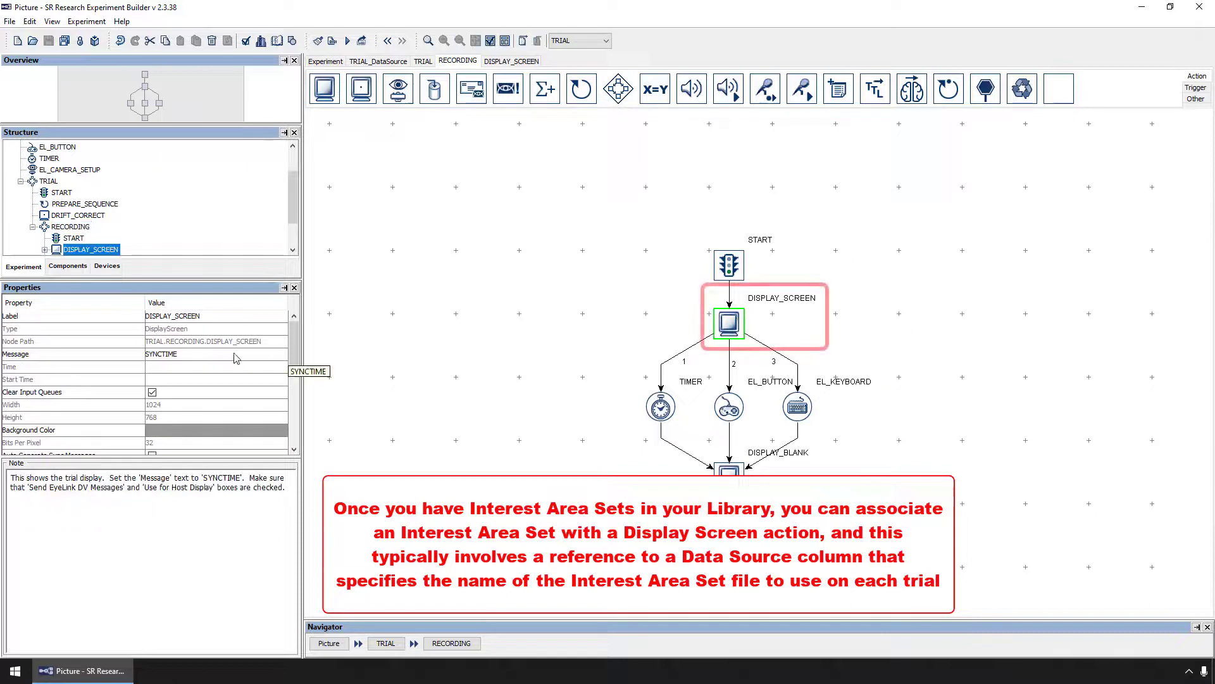
Step: Reference DISPLAY_SCREEN's InterestArea Set Name to the trial data source's interestAreaSet column
{"action": "scroll", "scroll_direction": "down", "scroll_amount": 3}
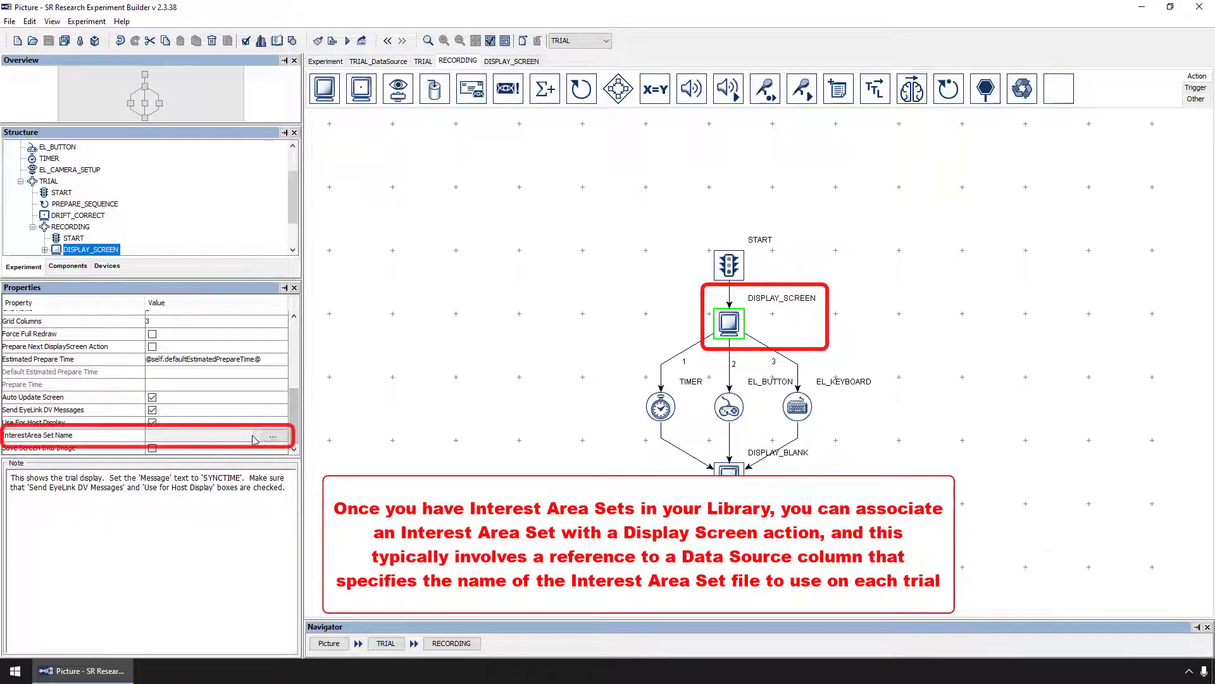
{"action": "left_click", "coordinate": [272, 436]}
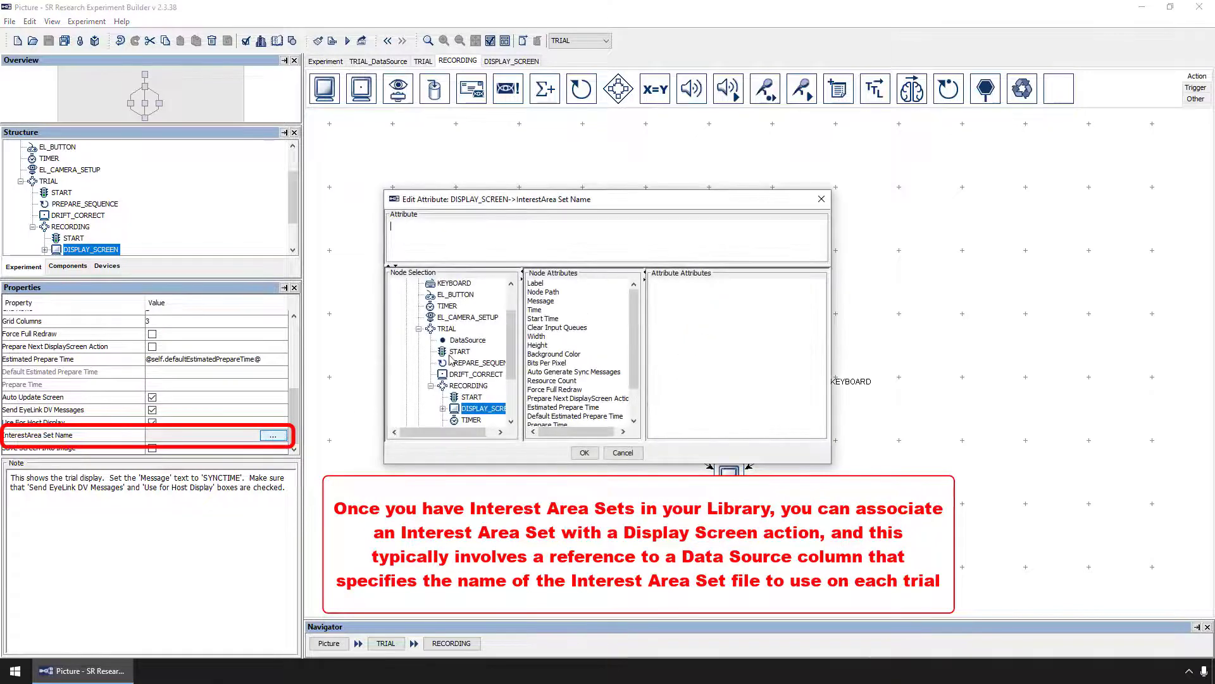
{"action": "left_click", "coordinate": [468, 339]}
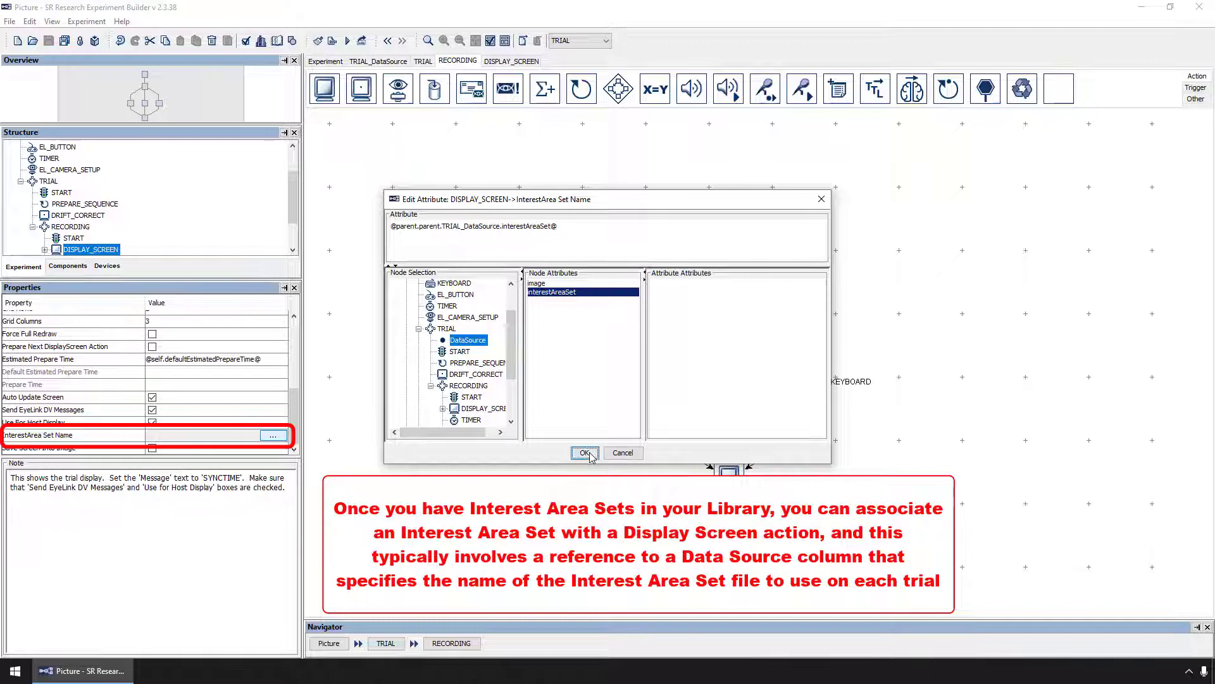
{"action": "left_click", "coordinate": [584, 453]}
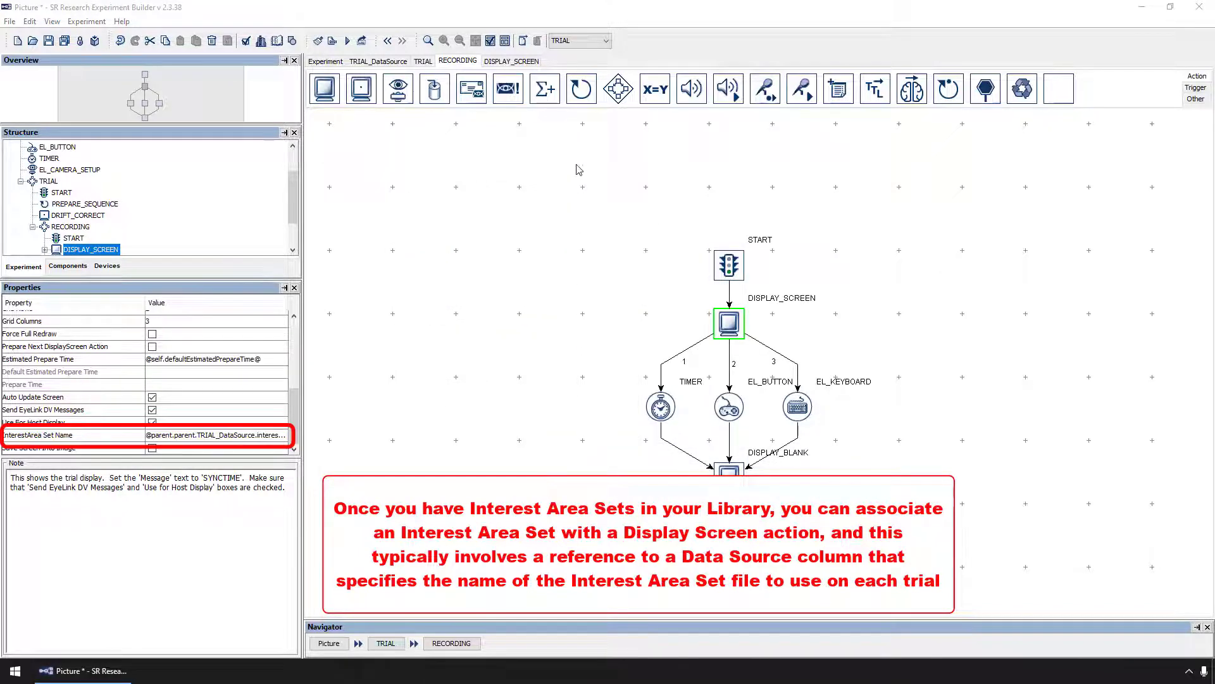
{"action": "left_click", "coordinate": [607, 41]}
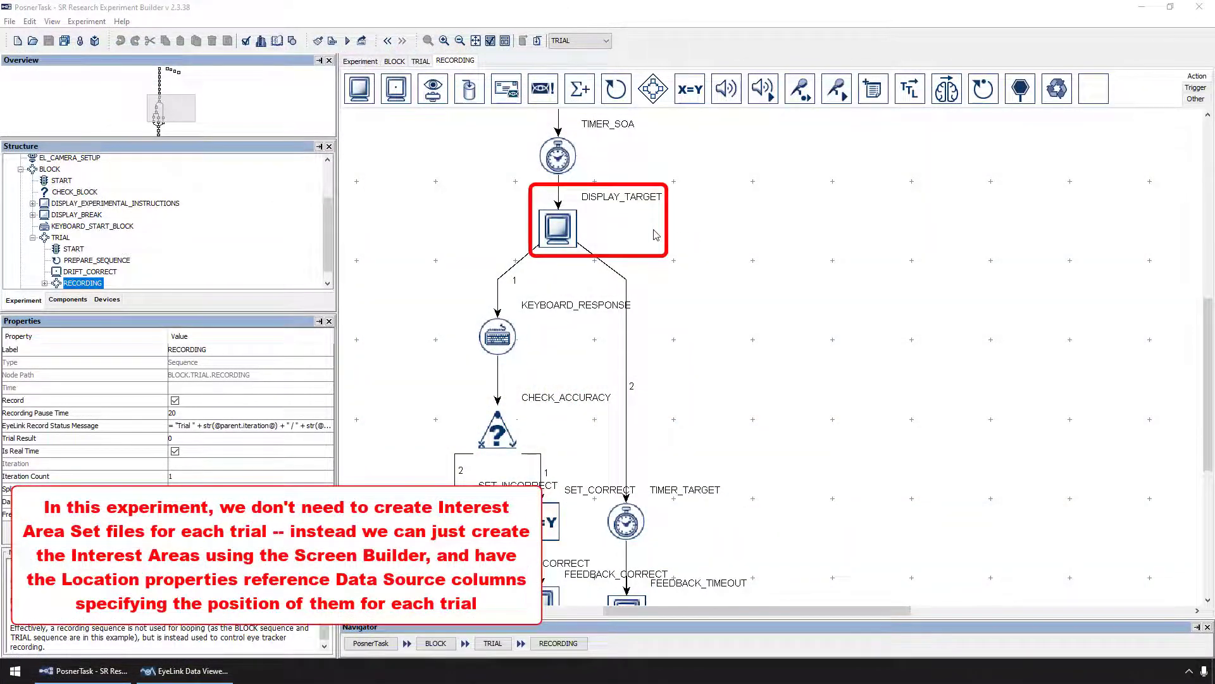
Step: Compare TARGET's Location on DISPLAY_TARGET with the first targetLocation value in TRIAL_DataSource
{"action": "double_click", "coordinate": [557, 229]}
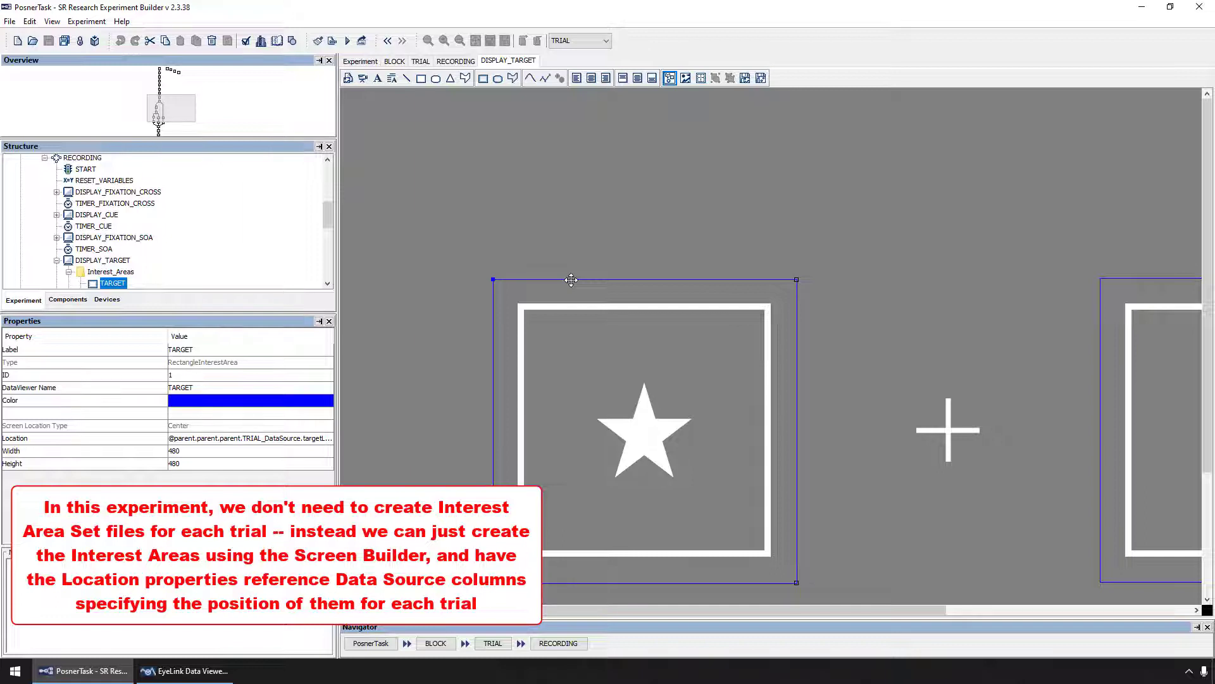
{"action": "mouse_move", "coordinate": [196, 333]}
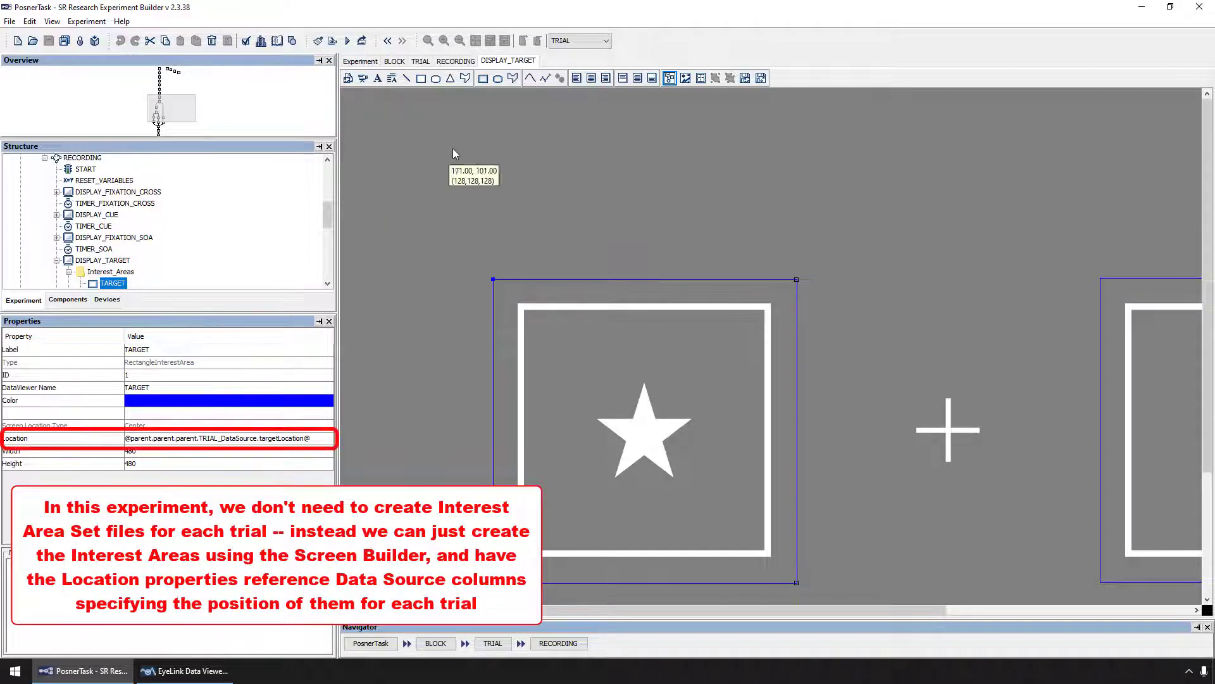
{"action": "left_click", "coordinate": [605, 41]}
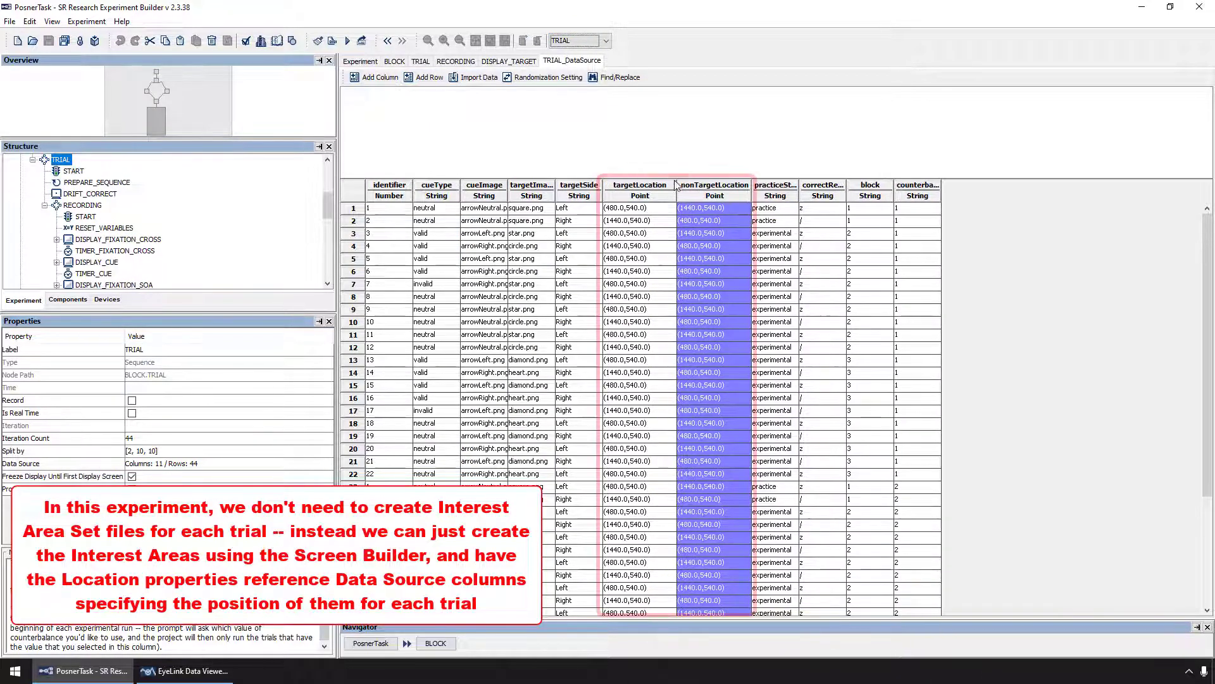
{"action": "left_click", "coordinate": [638, 206]}
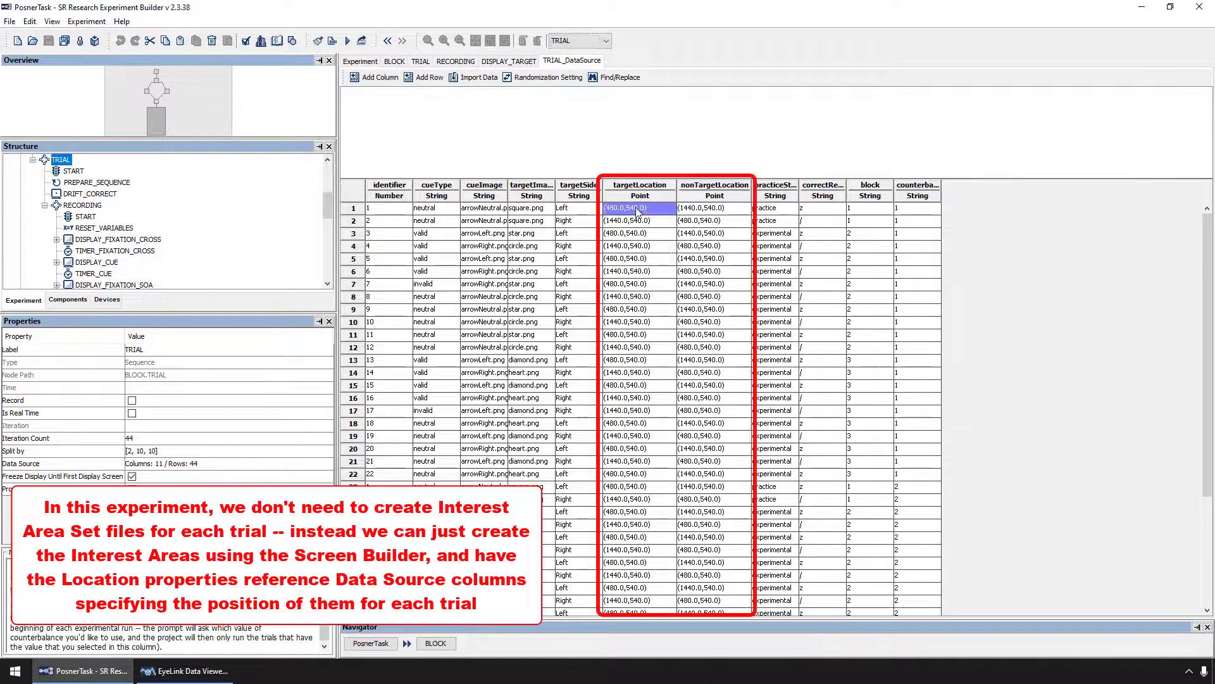
{"action": "left_click", "coordinate": [101, 283]}
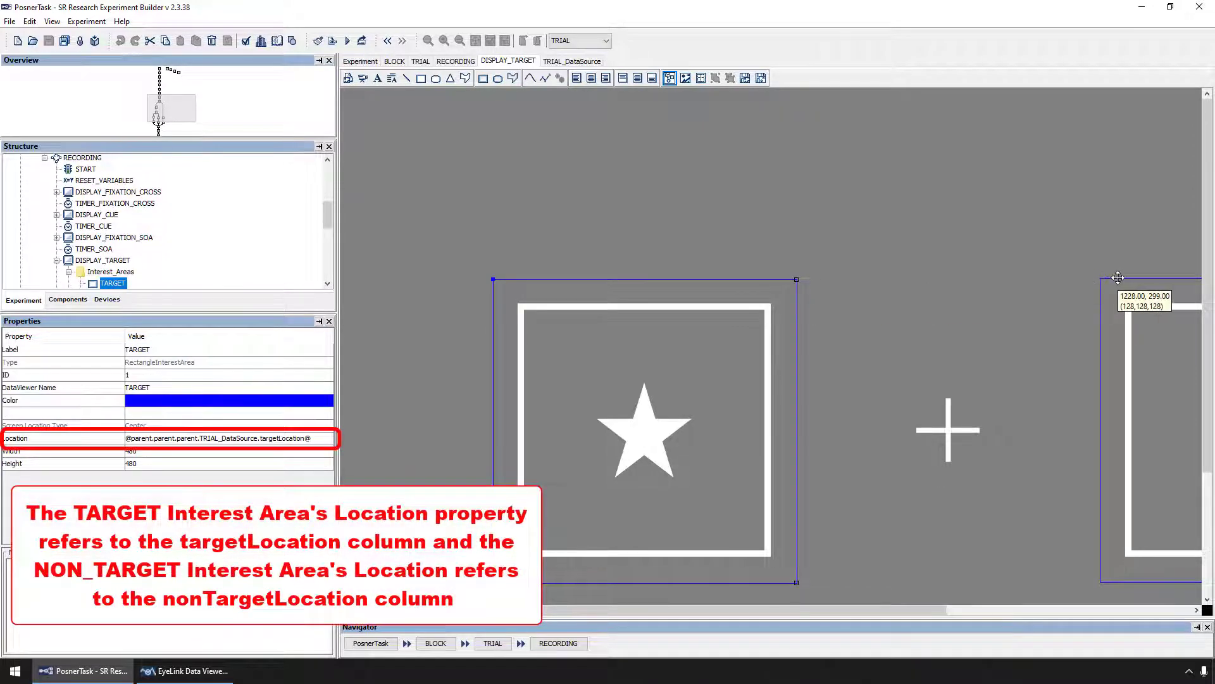
Step: Check NON_TARGET's Location references nonTargetLocation, then view that column in TRIAL_DataSource
{"action": "left_click", "coordinate": [121, 282]}
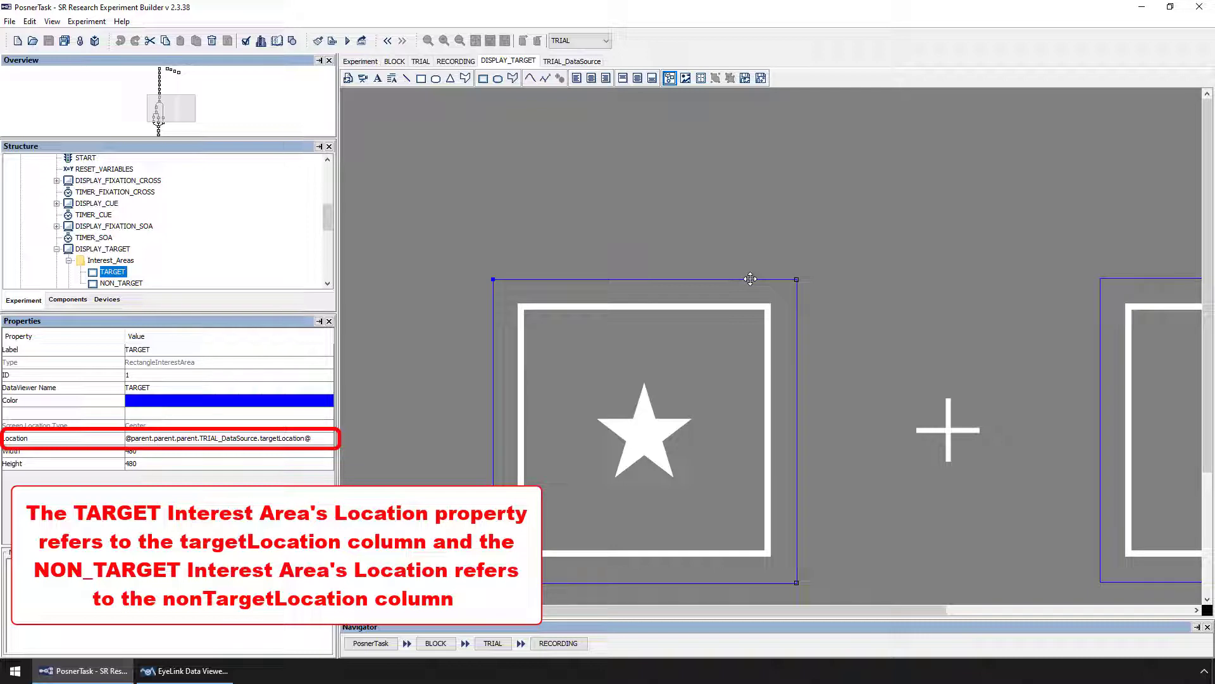
{"action": "mouse_move", "coordinate": [611, 58]}
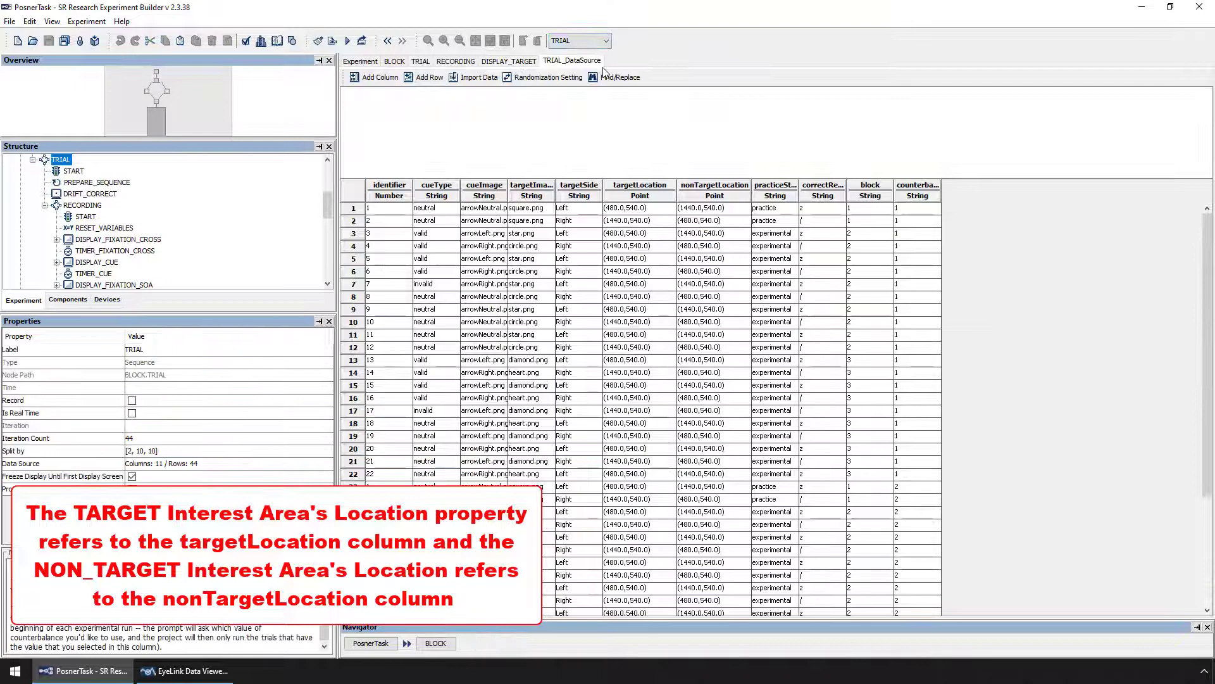
{"action": "left_click", "coordinate": [639, 185]}
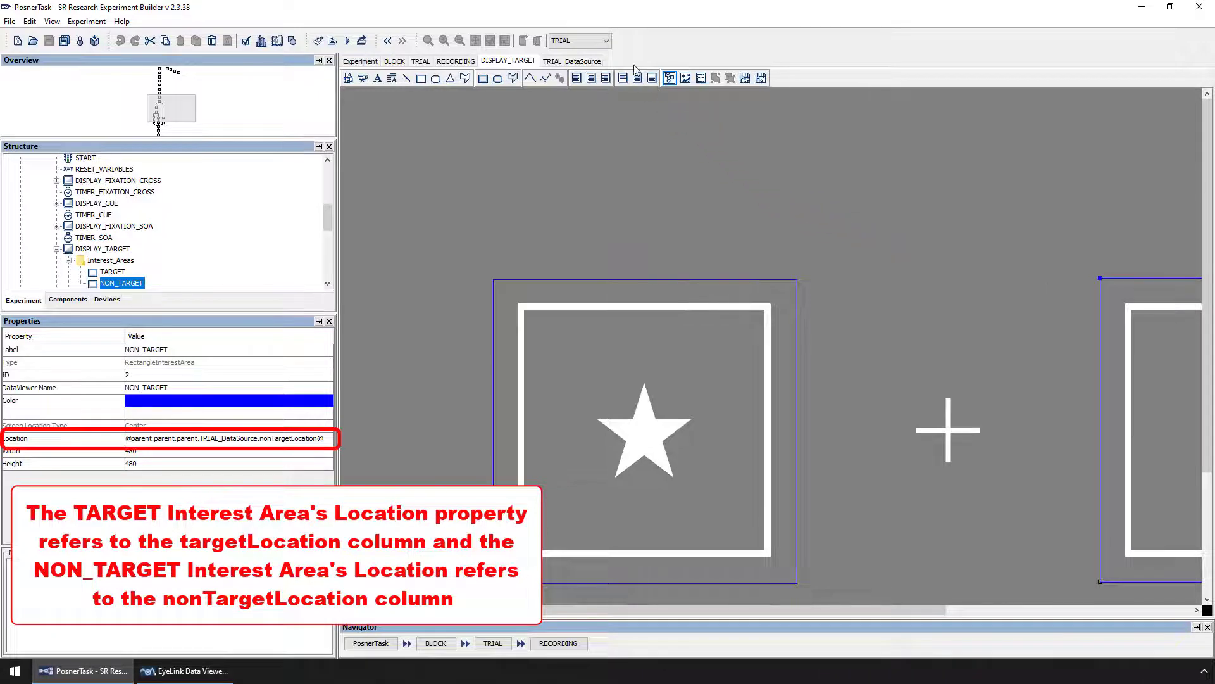
{"action": "left_click", "coordinate": [571, 61]}
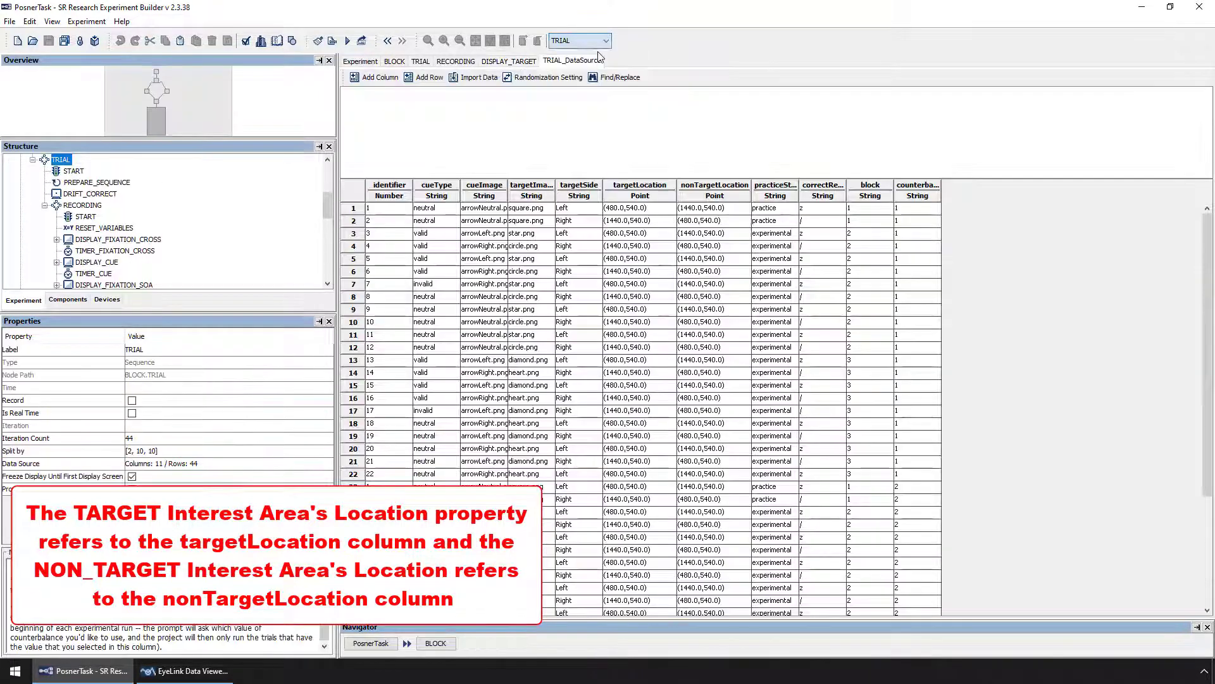
{"action": "left_click", "coordinate": [714, 184]}
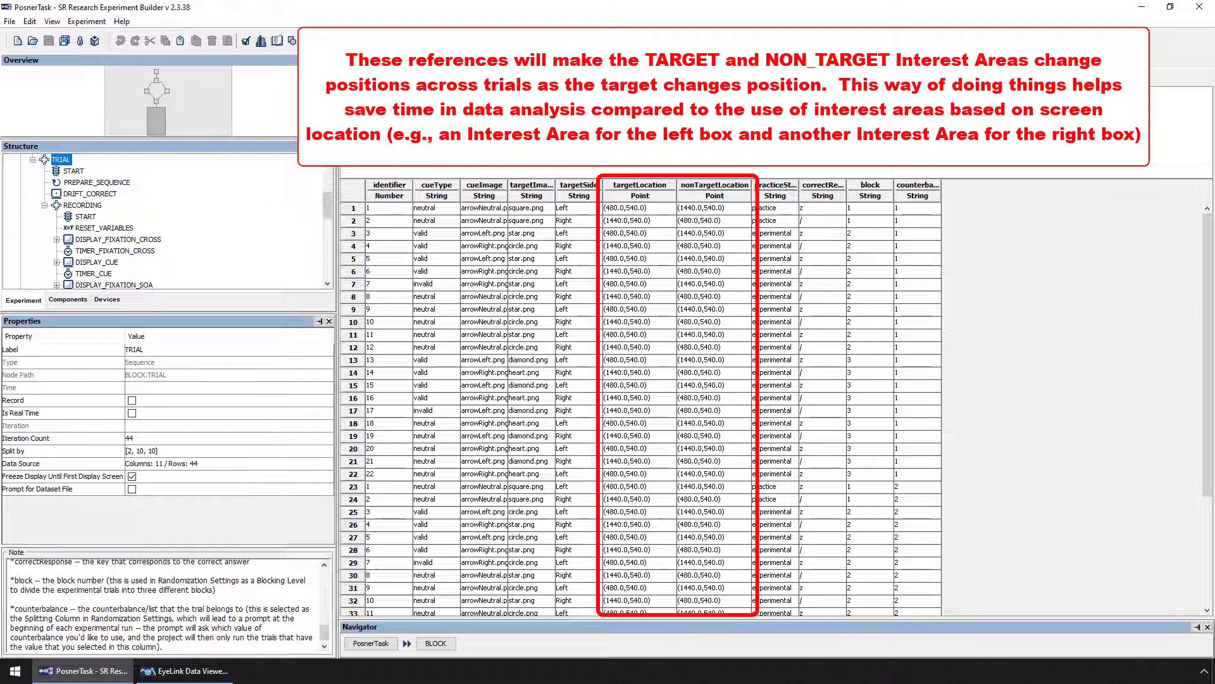
{"action": "left_click", "coordinate": [102, 283]}
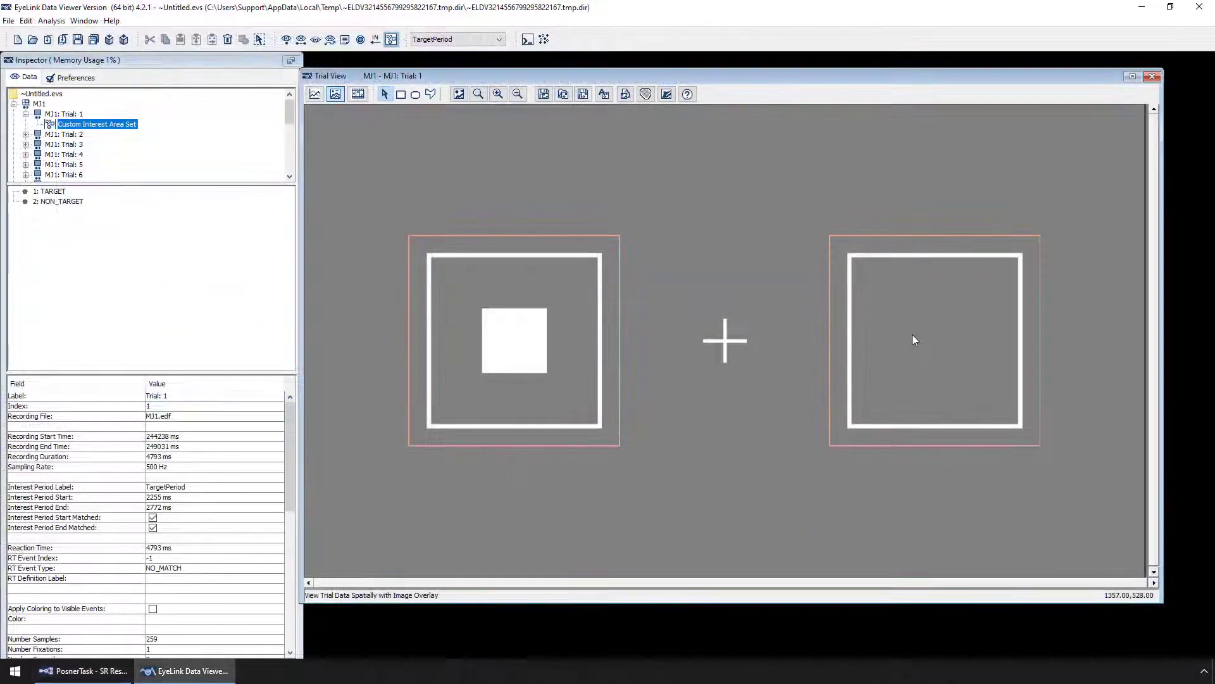
Step: Resize both selected interest areas' edges outward by 50 pixels on Left, Right, Top and Bottom
{"action": "left_click", "coordinate": [60, 201]}
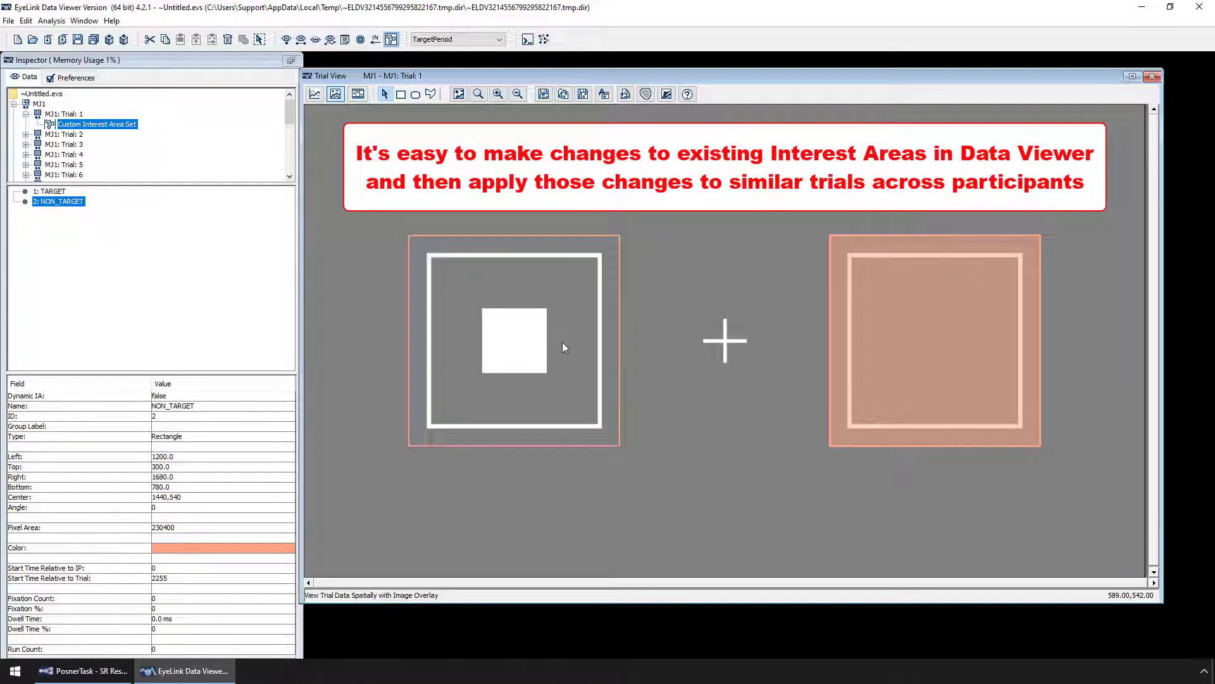
{"action": "right_click", "coordinate": [565, 347]}
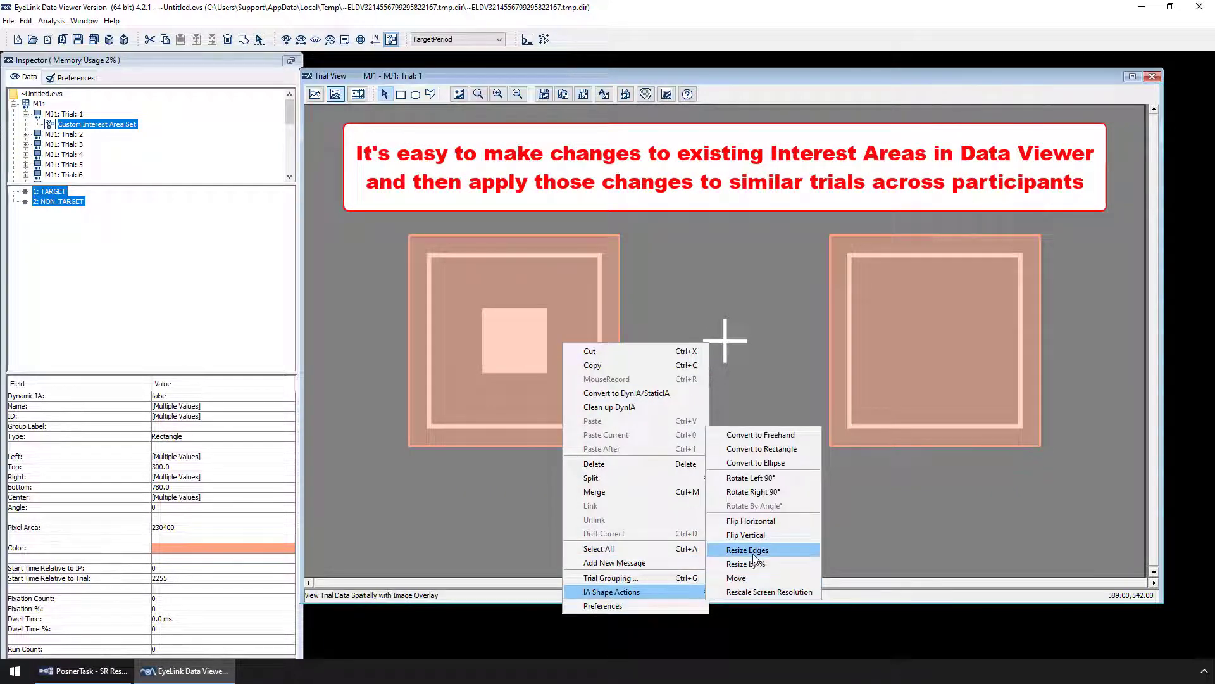
{"action": "left_click", "coordinate": [747, 549]}
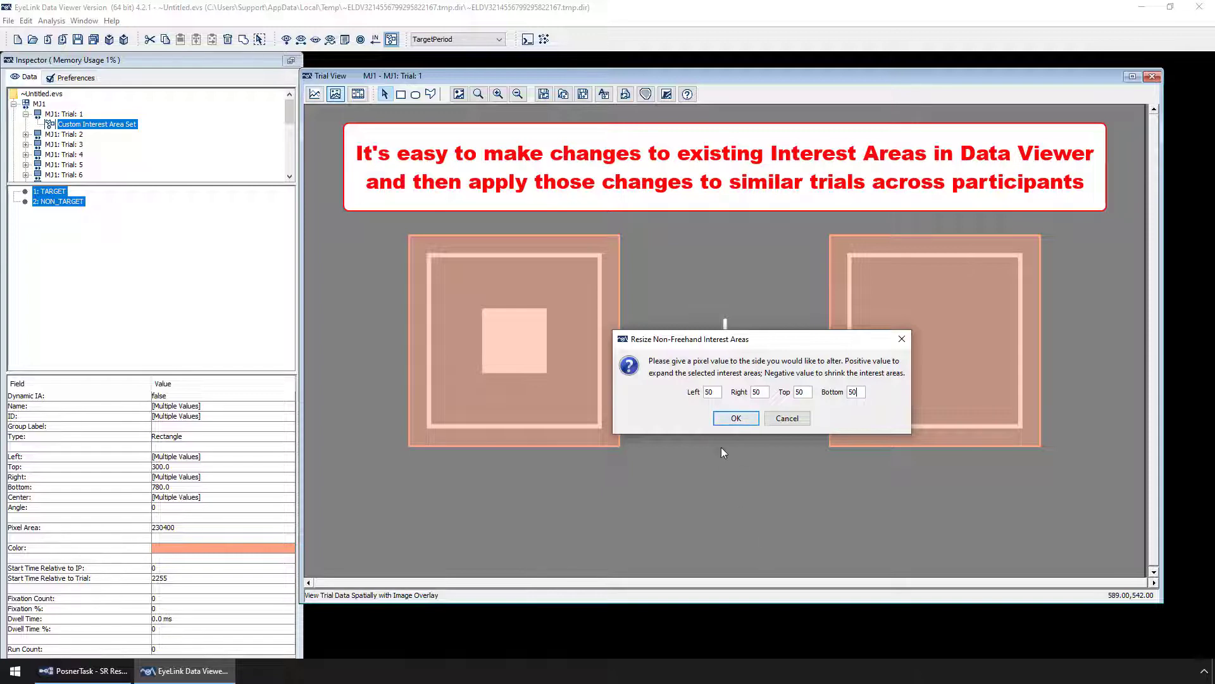
{"action": "left_click", "coordinate": [734, 417]}
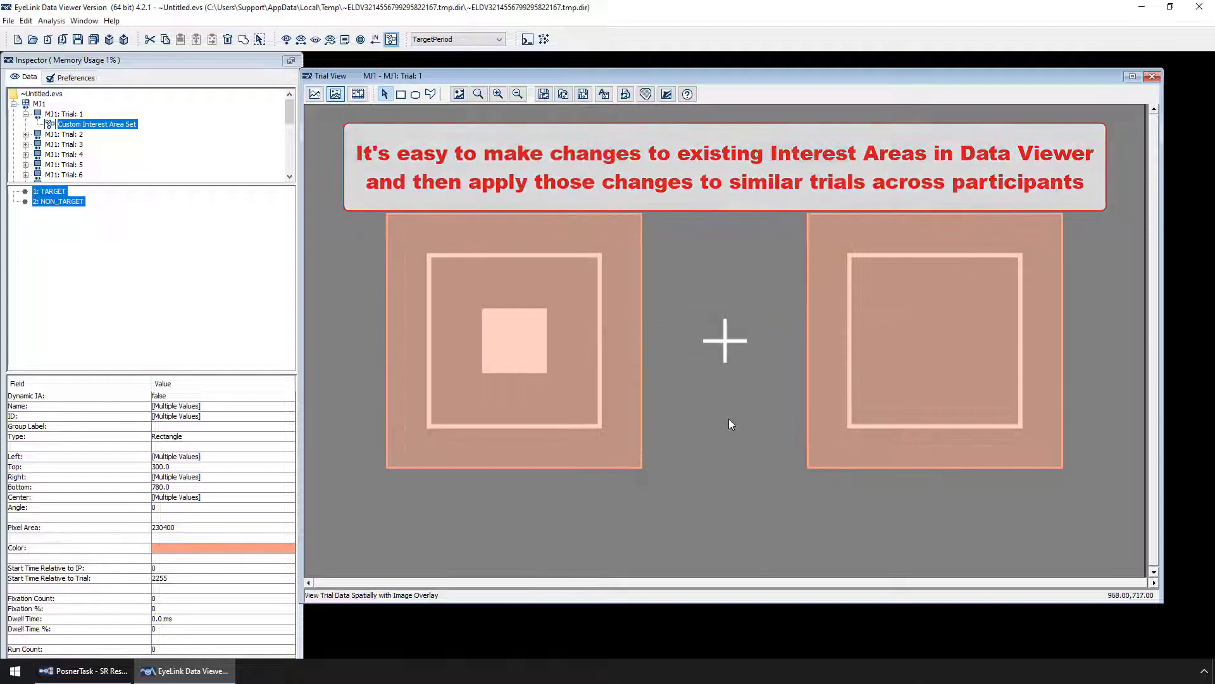